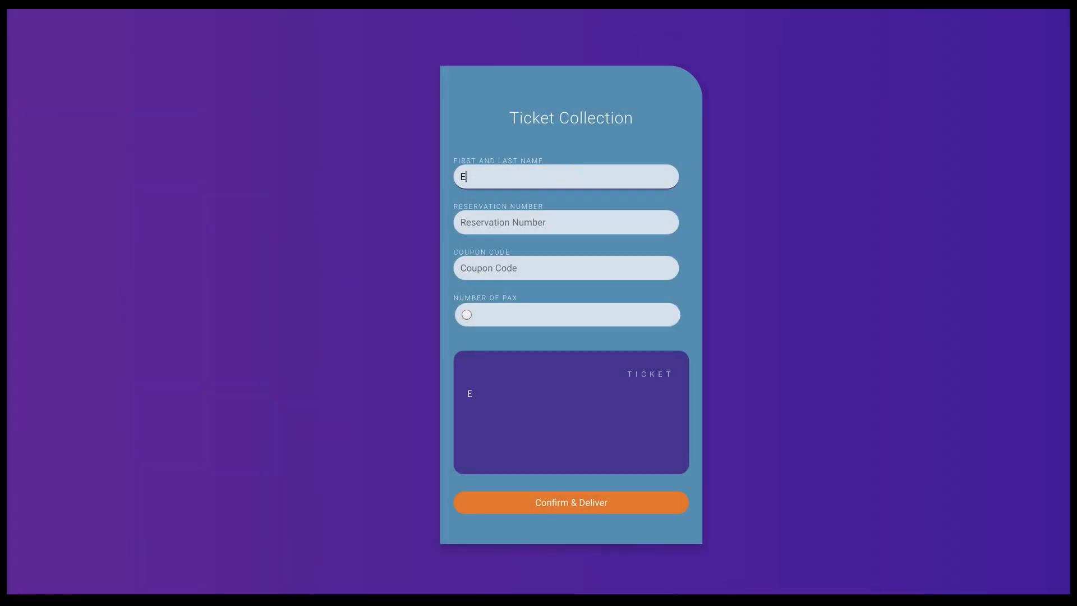
Fill in the passenger name, reservation number and the coupon code 'miracles'
{"action": "type", "text": "mma Templar"}
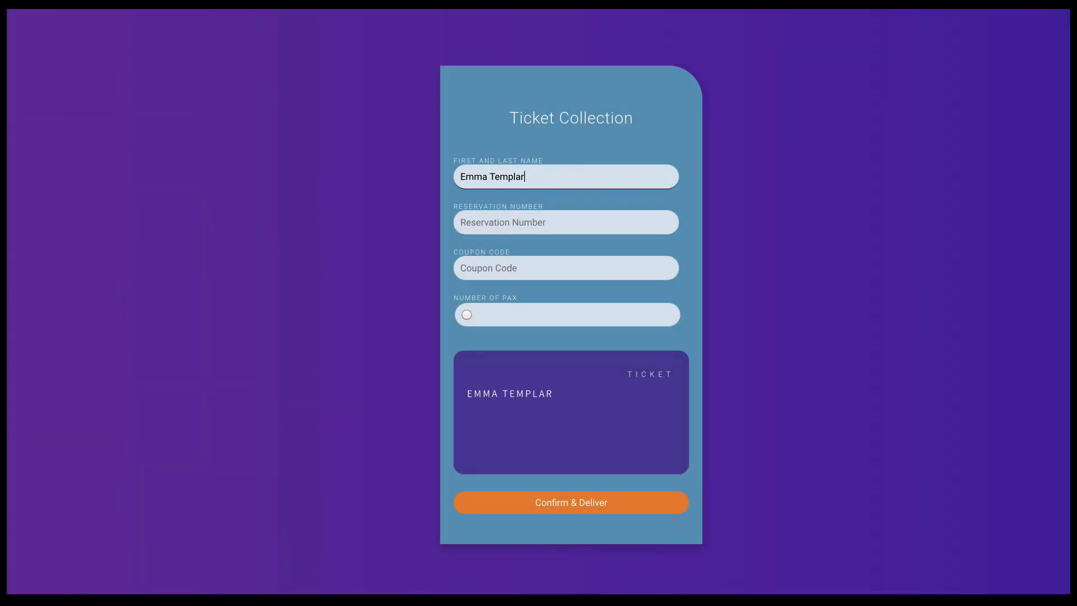
{"action": "type", "text": "1997-"}
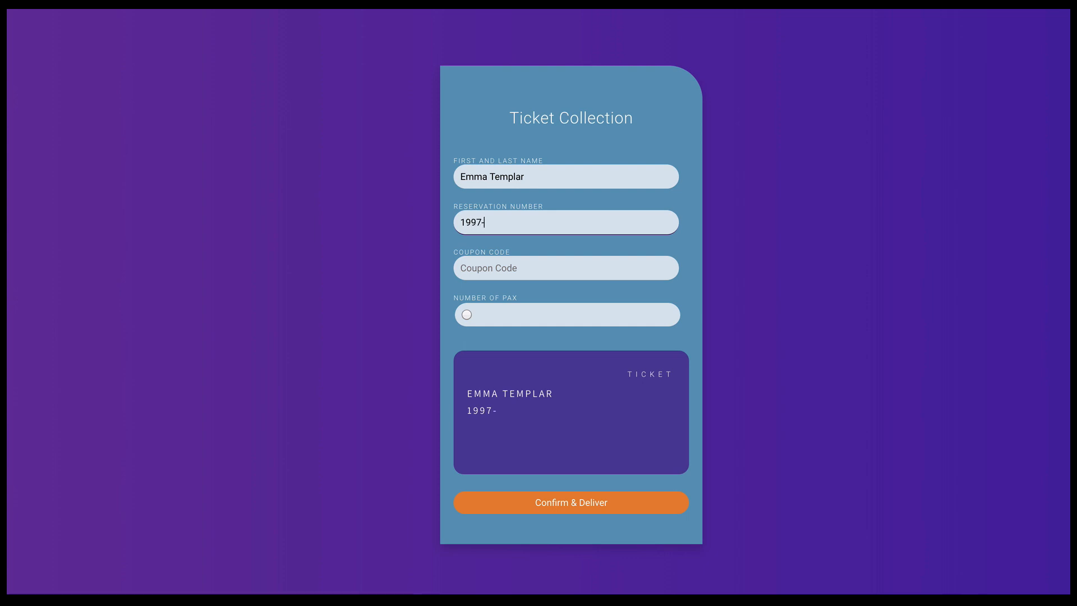
{"action": "type", "text": "0404"}
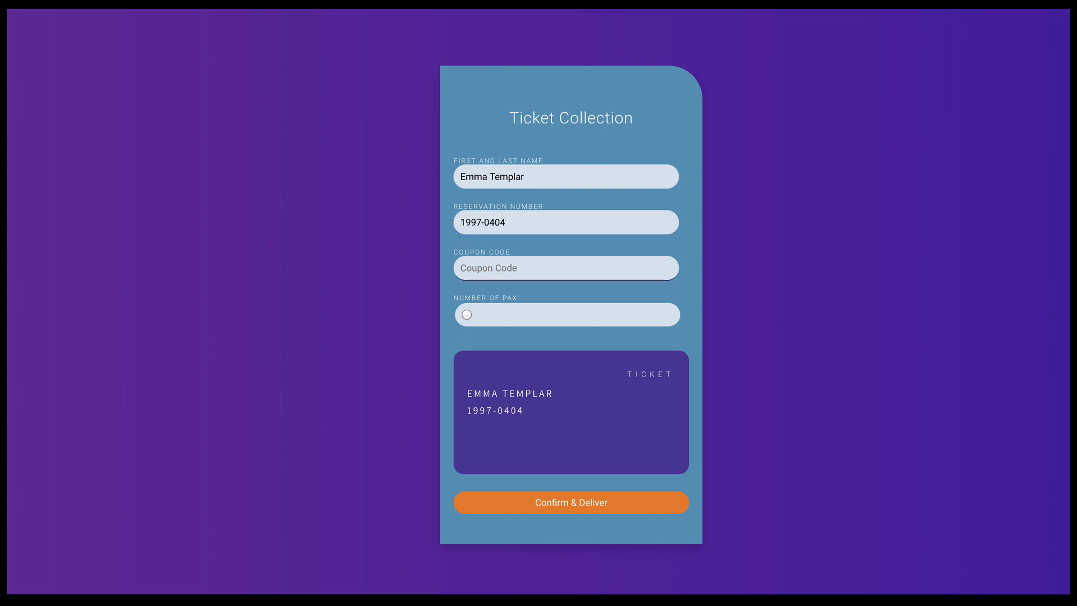
{"action": "type", "text": "miracles"}
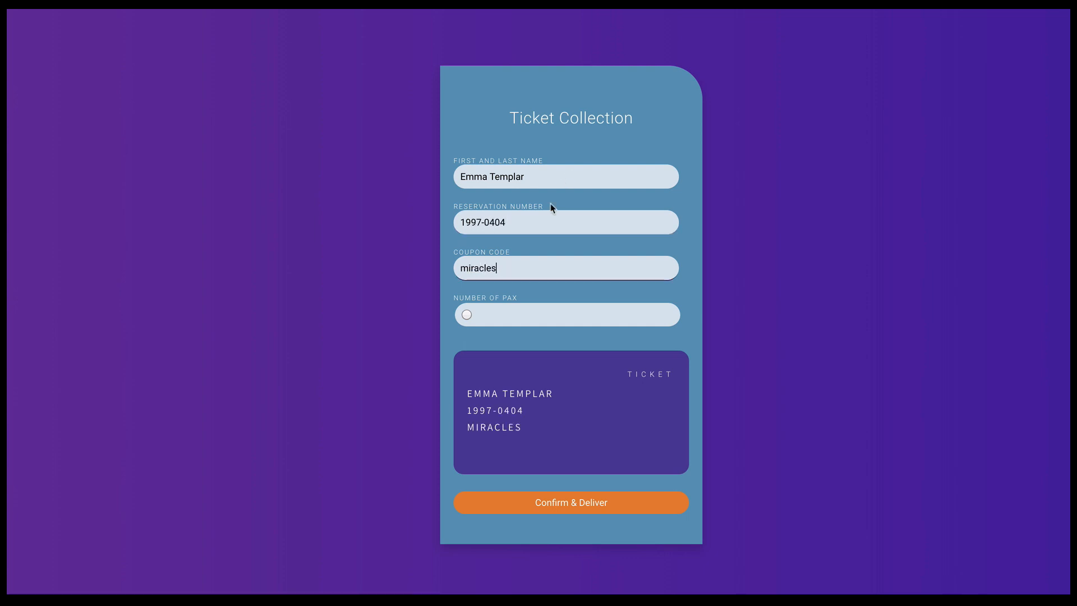
Set the passenger count to 3, confirm and deliver the tickets, and dismiss the delivery notice
{"action": "left_click_drag", "start_coordinate": [467, 314], "coordinate": [489, 314]}
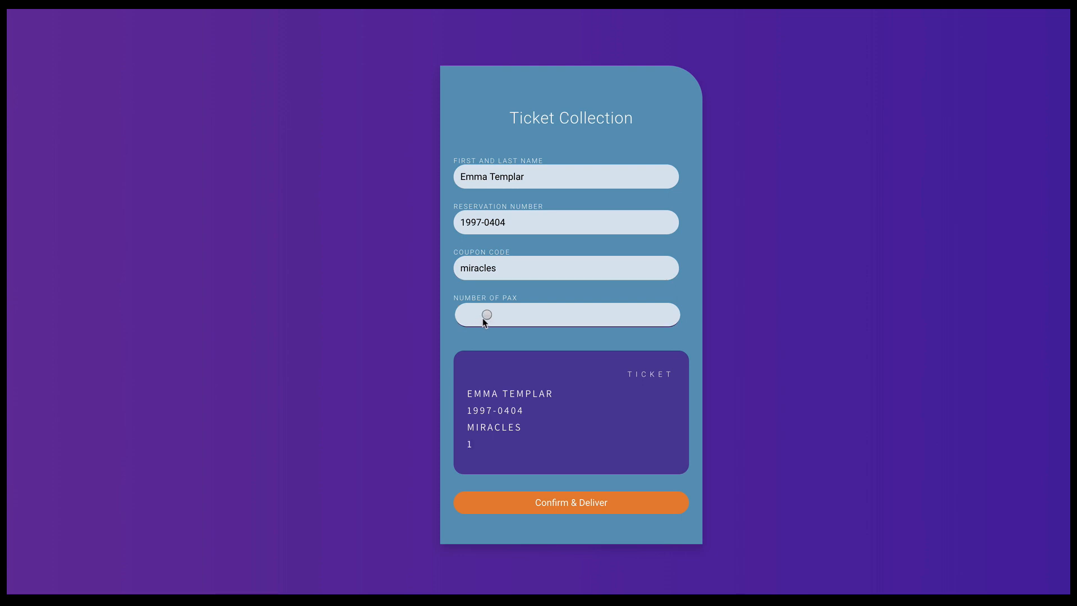
{"action": "left_click_drag", "start_coordinate": [489, 314], "coordinate": [528, 314]}
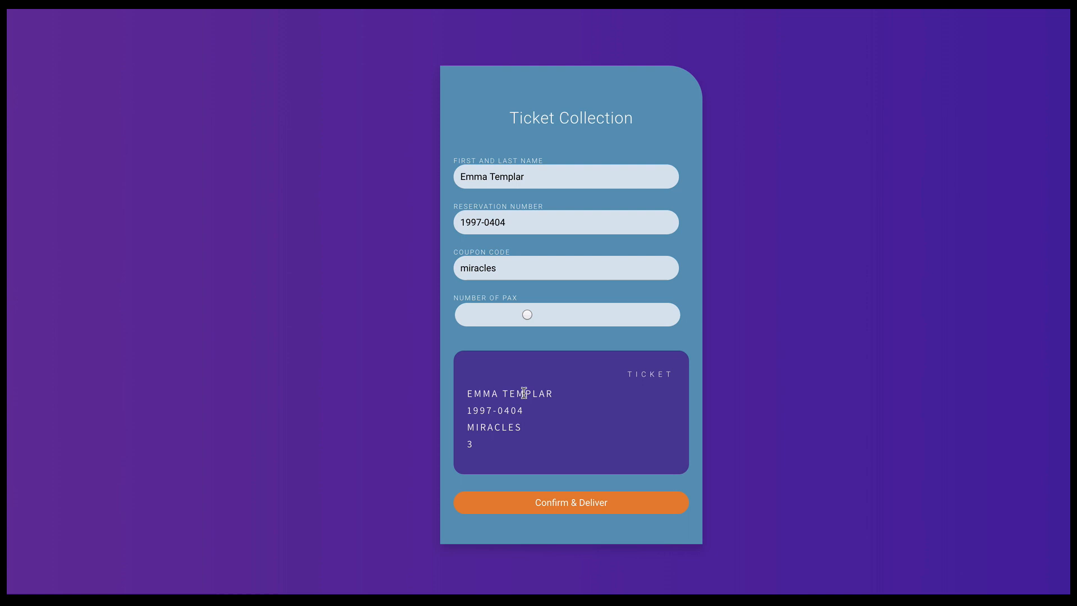
{"action": "mouse_move", "coordinate": [576, 457]}
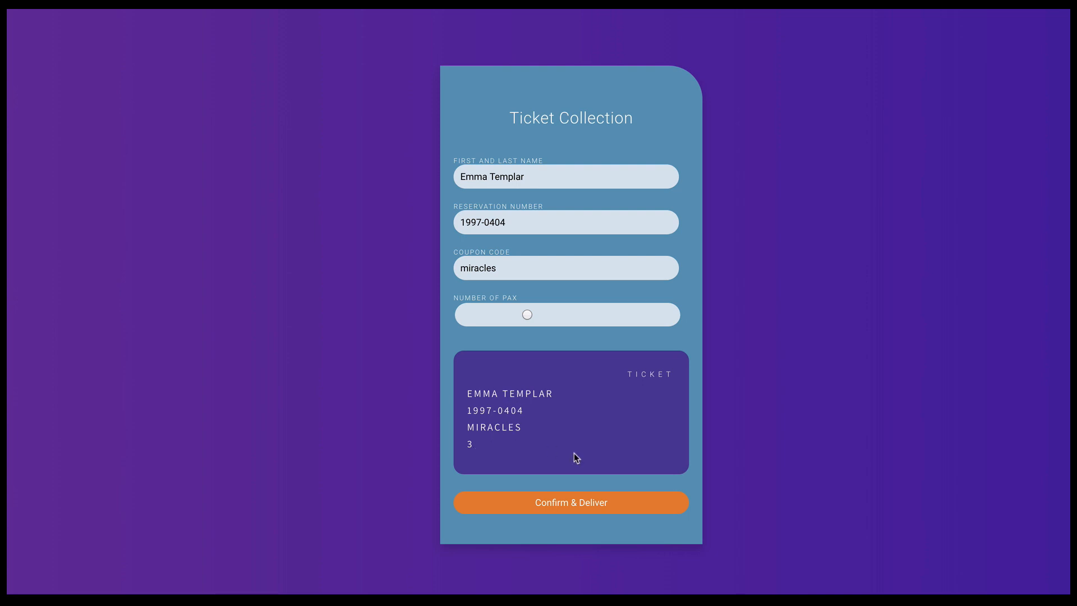
{"action": "mouse_move", "coordinate": [562, 513]}
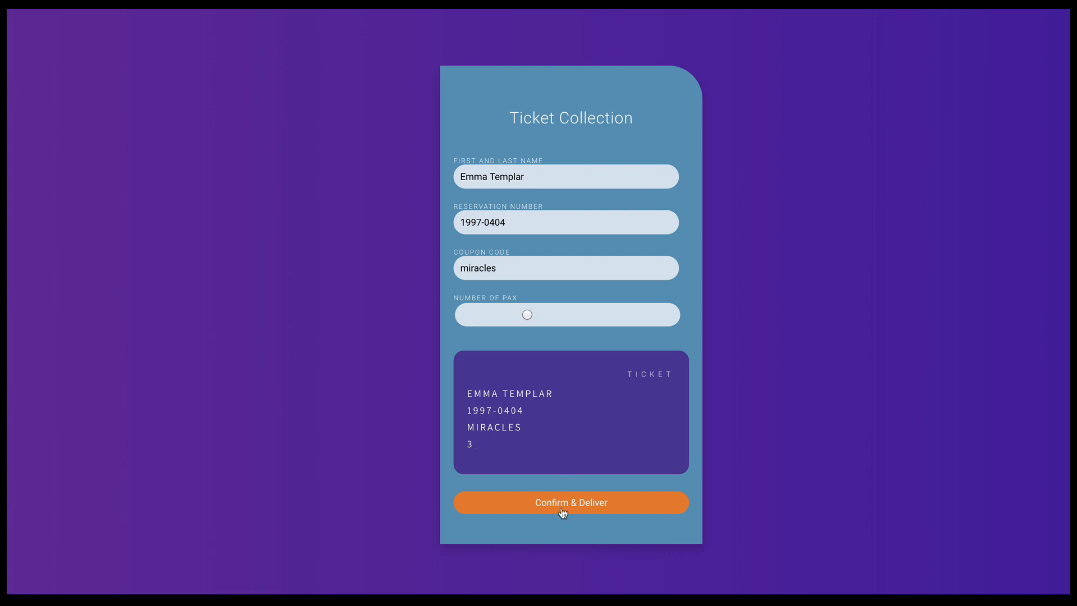
{"action": "left_click", "coordinate": [570, 502]}
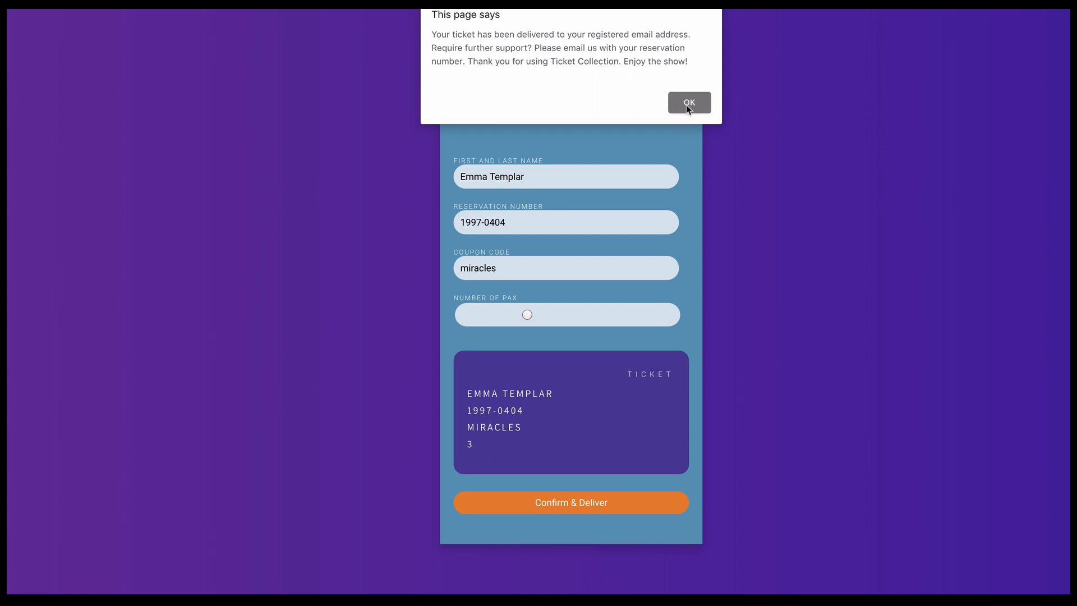
{"action": "left_click", "coordinate": [688, 102]}
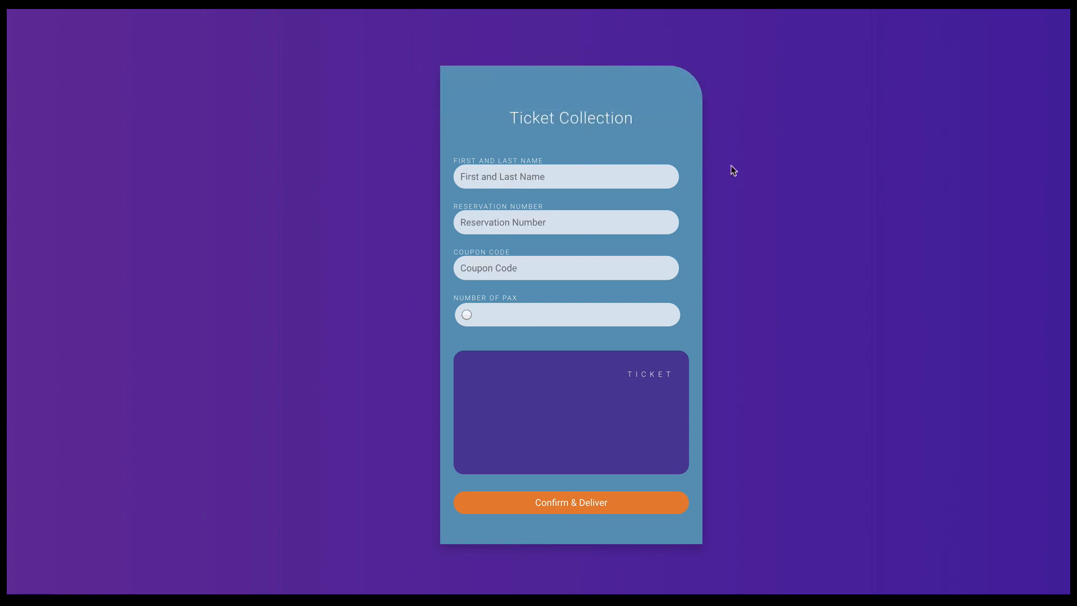
{"action": "mouse_move", "coordinate": [741, 180]}
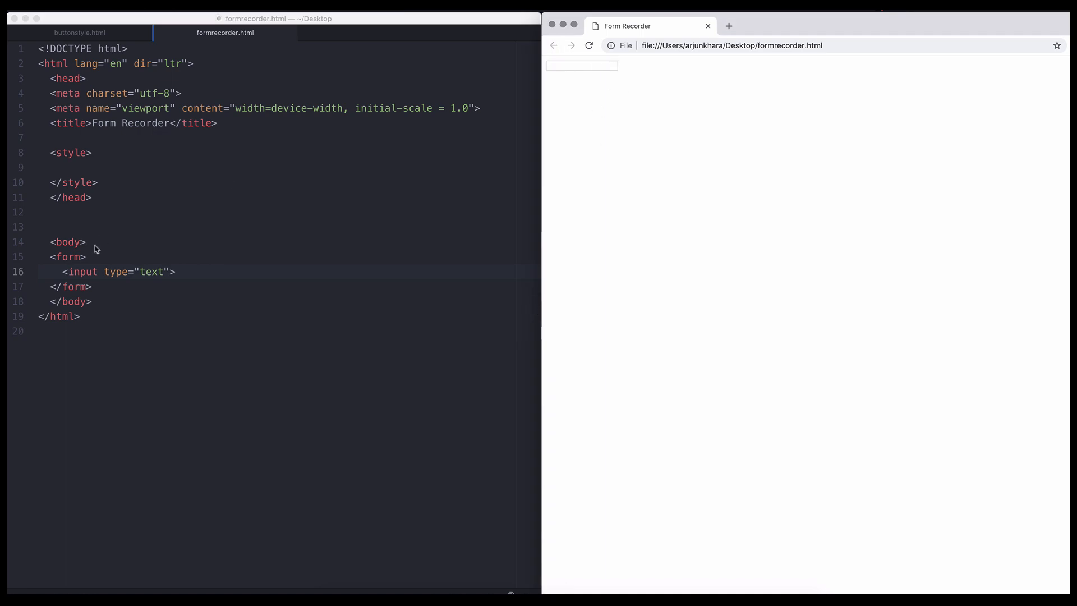
Label the form's text input 'First Name:' inside its own paragraph
{"action": "type", "text": "First Name:"}
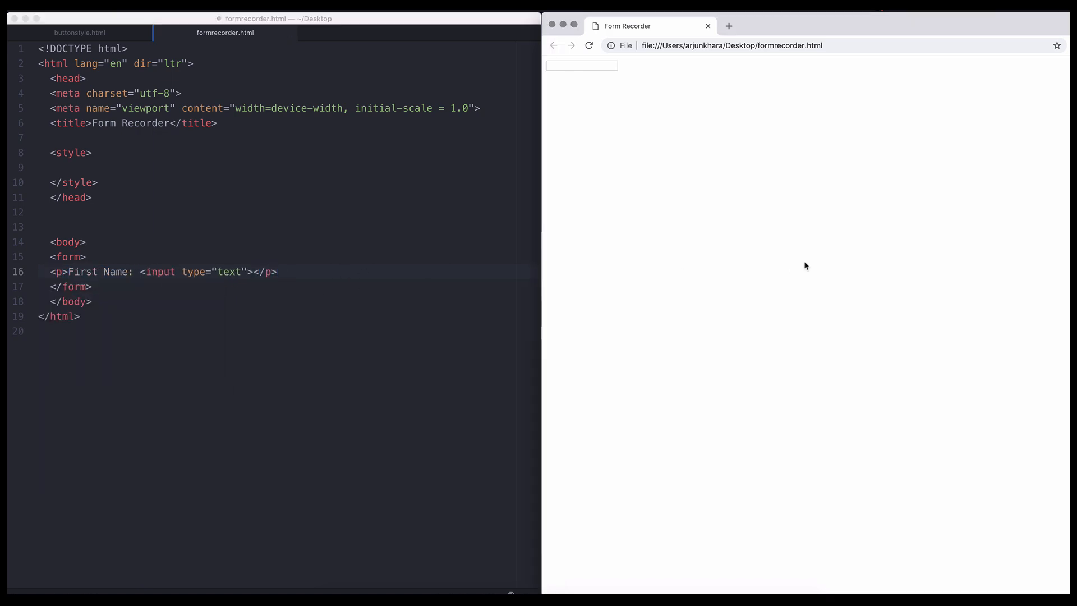
Write a .confirmation rule with background #ffc728, max-width 450px and padding 20px, then begin a div
{"action": "left_click", "coordinate": [589, 45]}
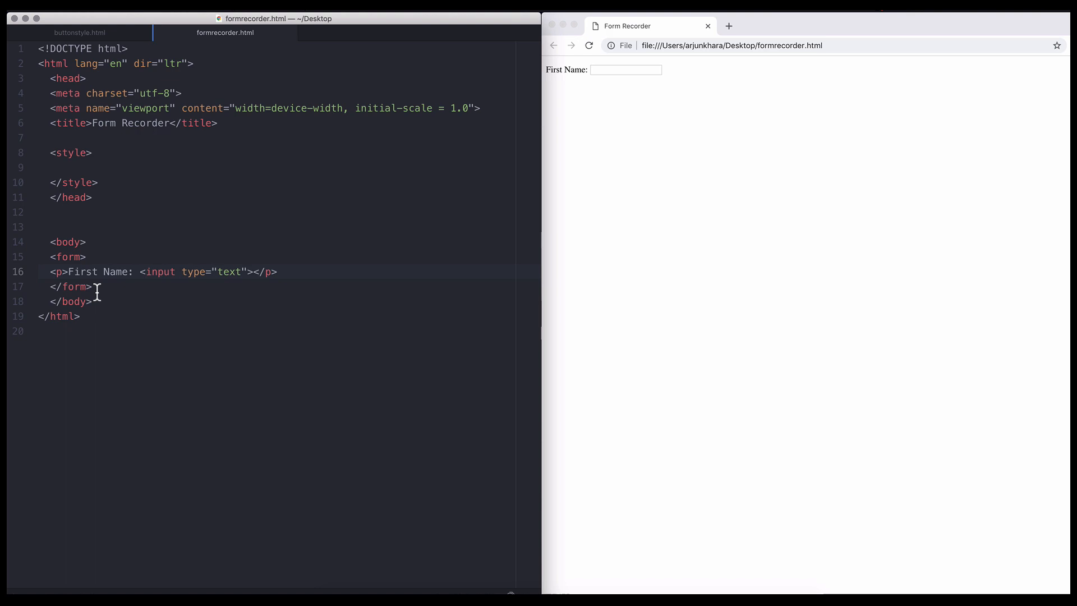
{"action": "type", "text": "."}
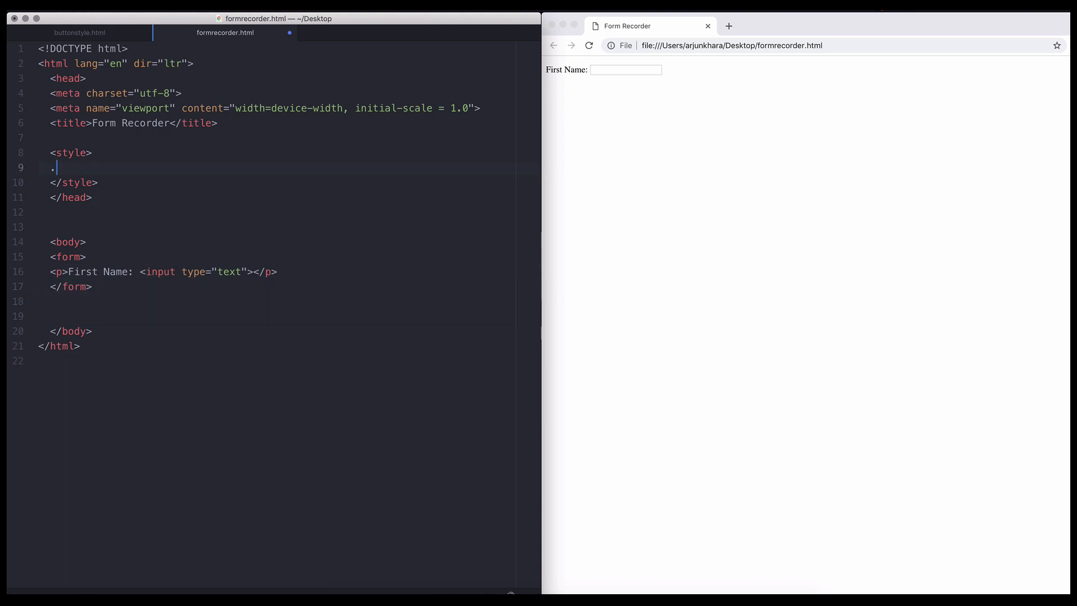
{"action": "type", "text": "confirmation{"}
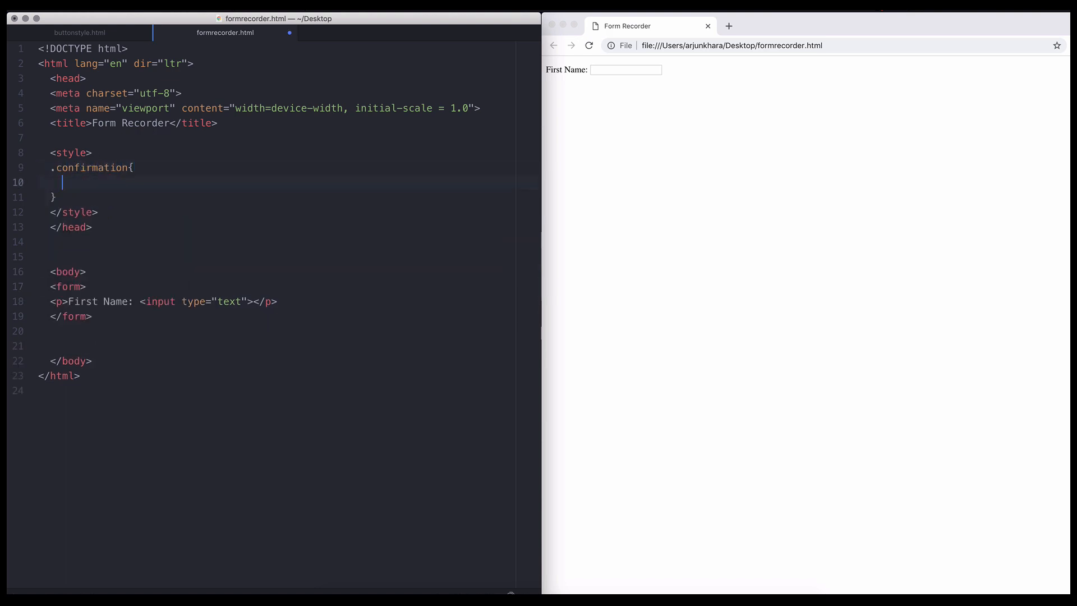
{"action": "type", "text": "background: #f"}
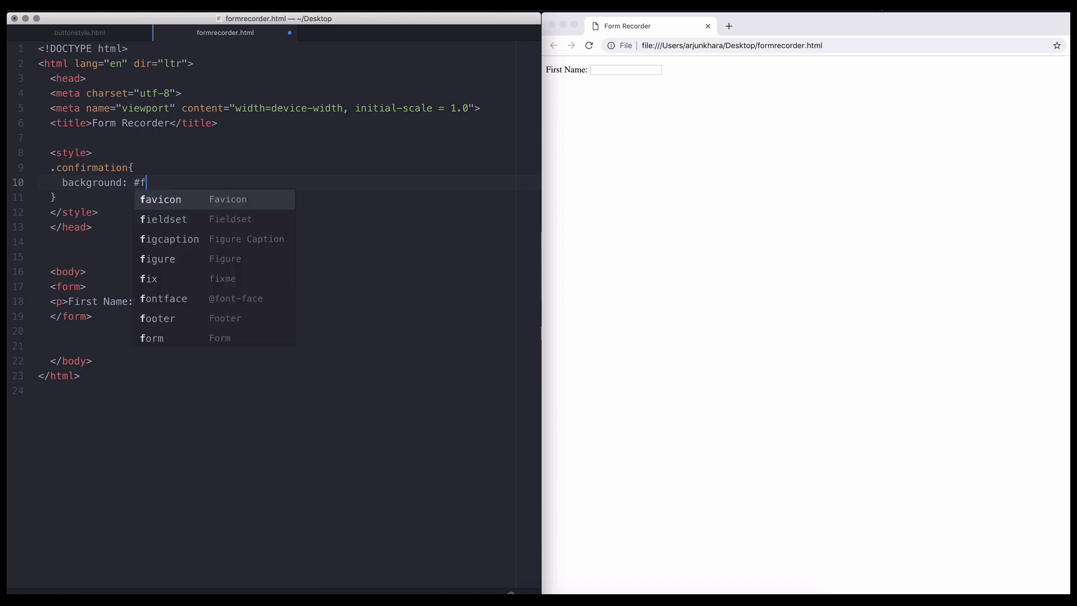
{"action": "type", "text": "fc728;"}
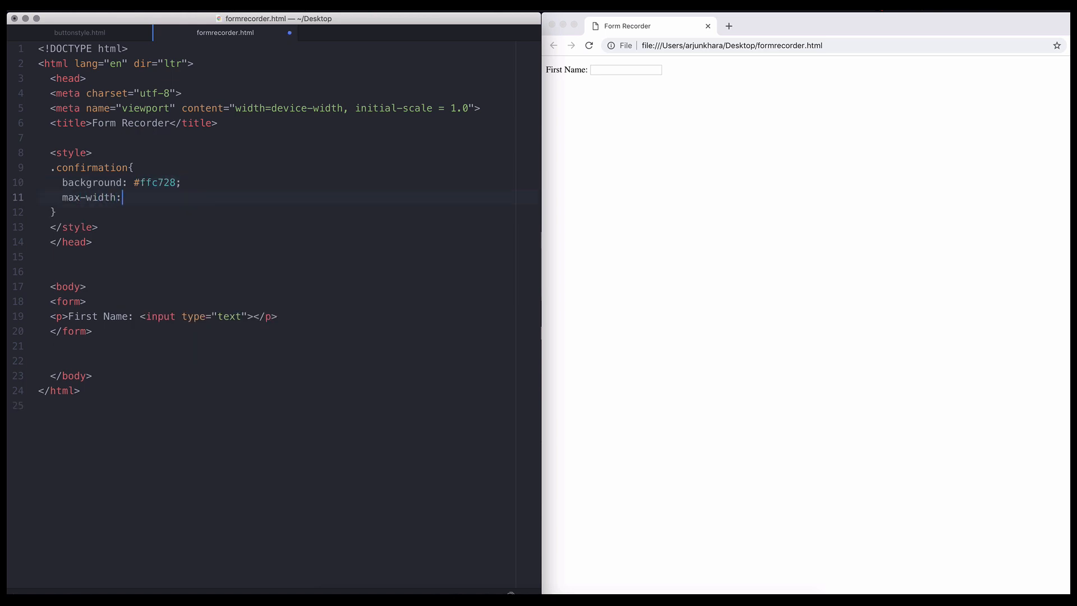
{"action": "type", "text": "450px;"}
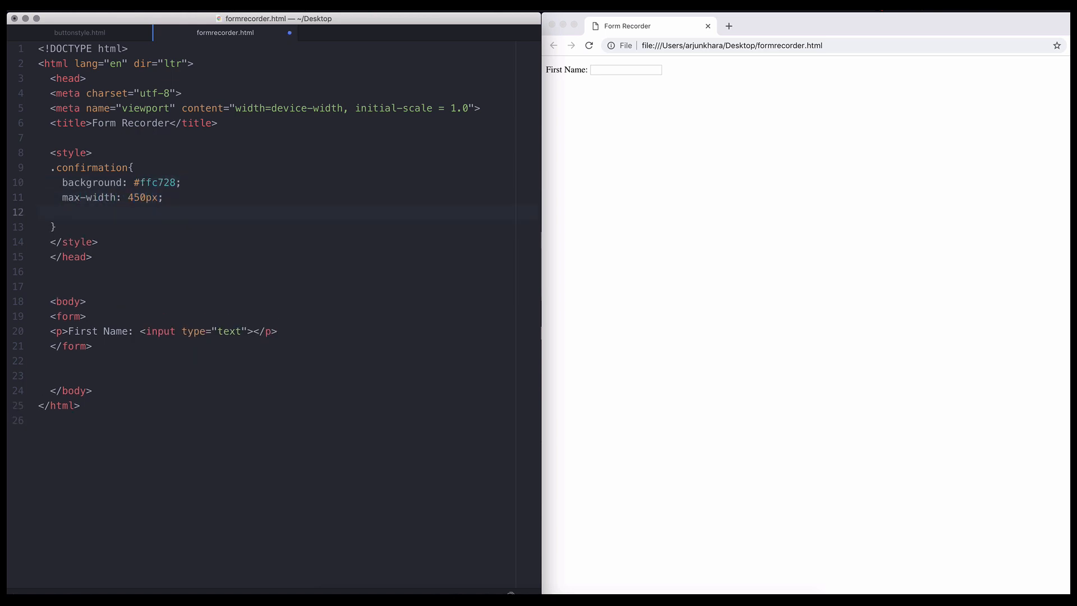
{"action": "type", "text": "padding: 20px;"}
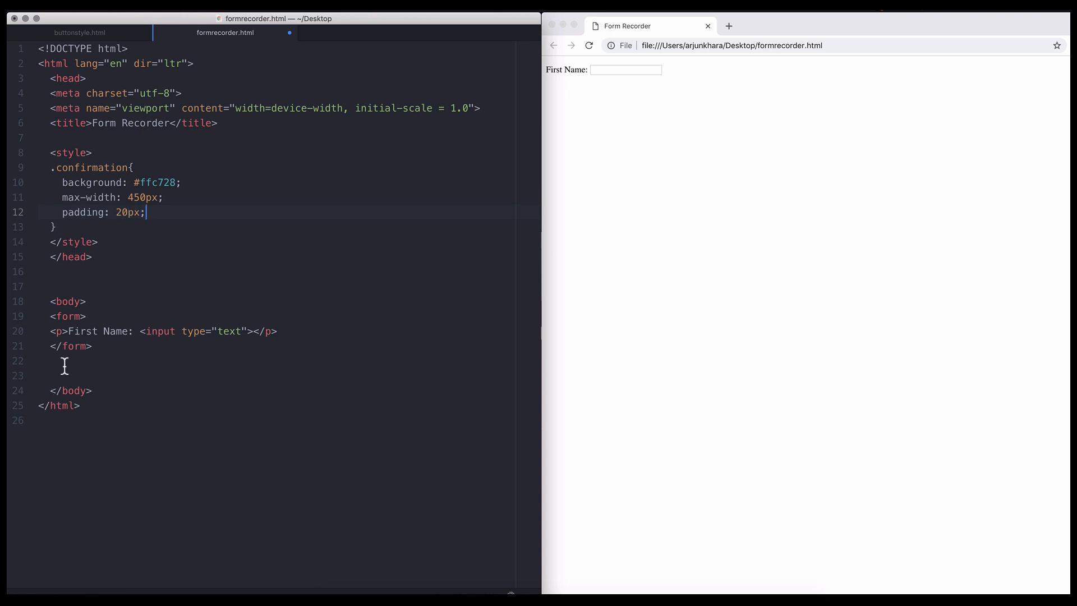
{"action": "type", "text": "<div class=\"\">"}
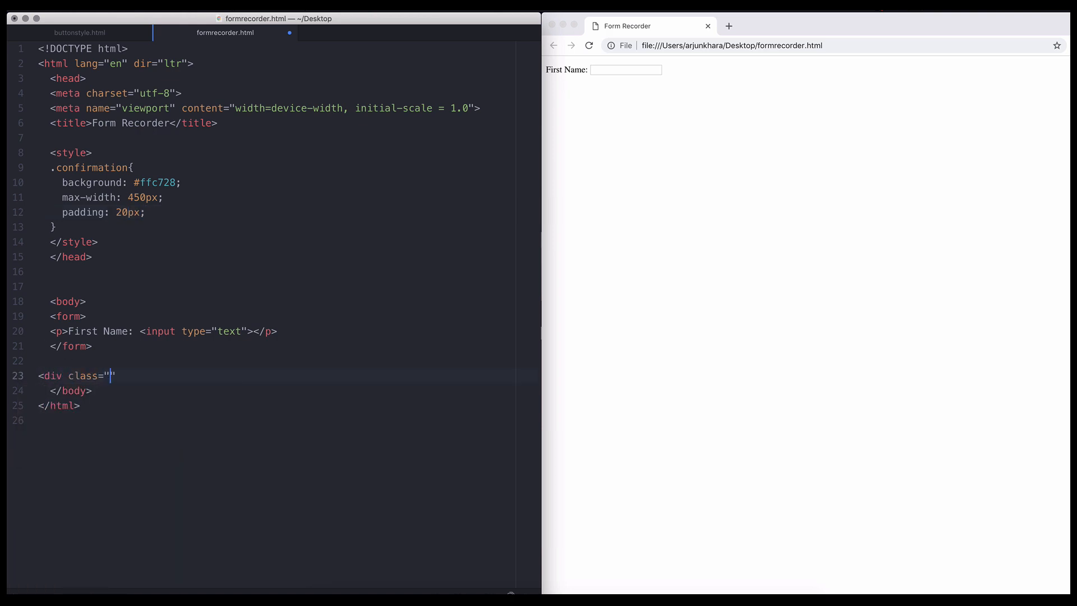
Add a div with class confirmation below the form containing a text input
{"action": "type", "text": "confirmation\"></div>"}
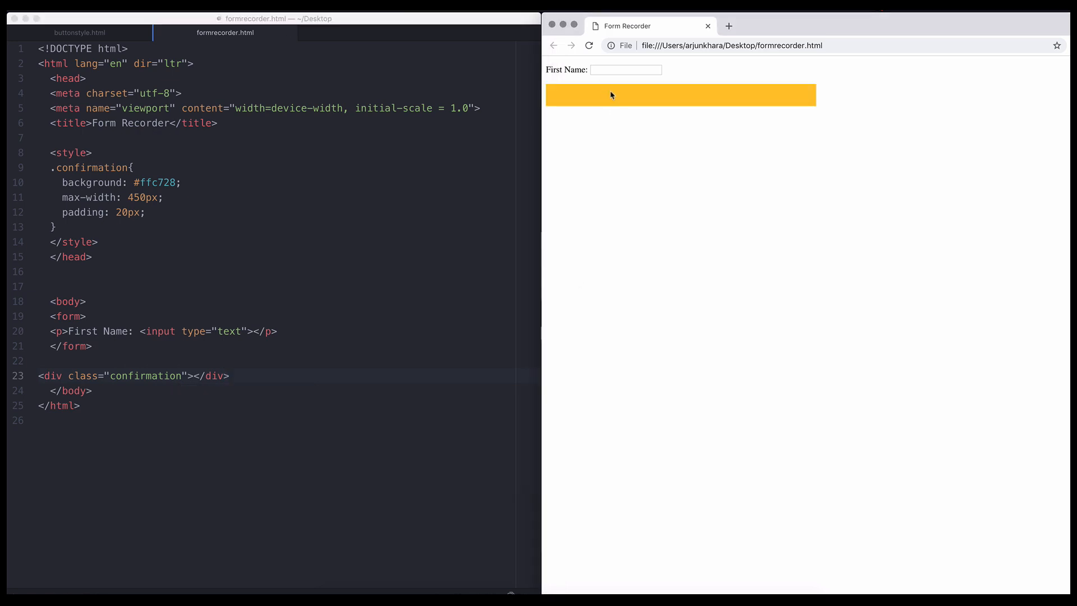
{"action": "mouse_move", "coordinate": [569, 186]}
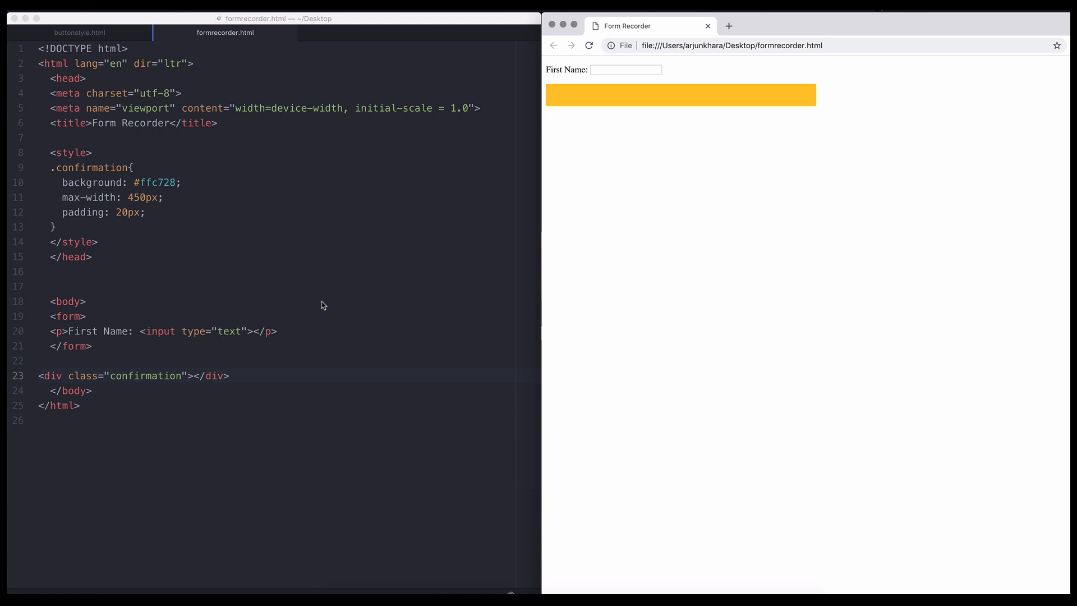
{"action": "key", "text": "Enter"}
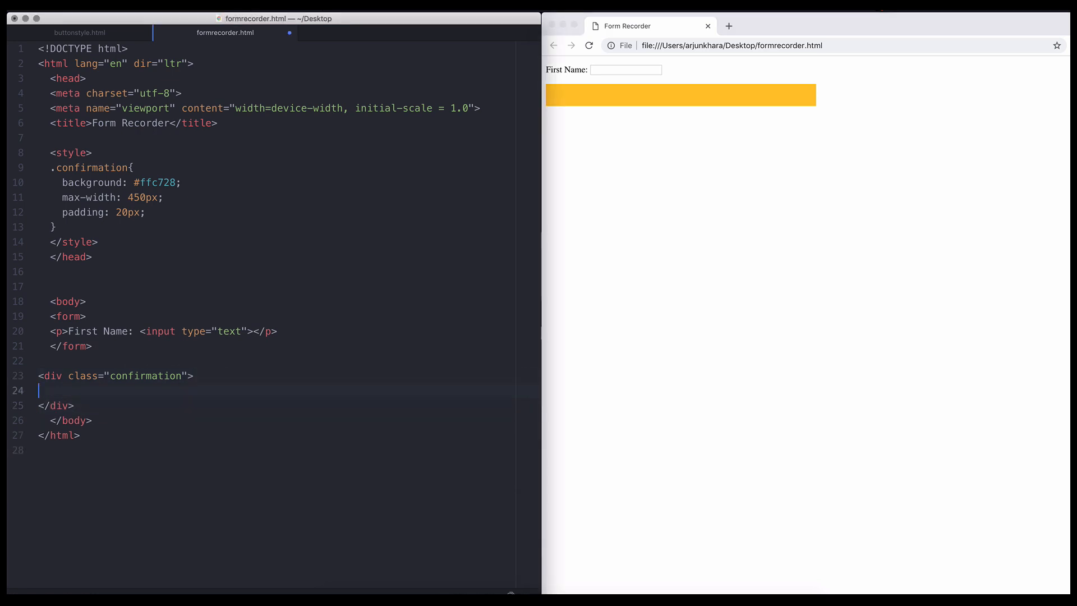
{"action": "type", "text": "<input type=\"text\""}
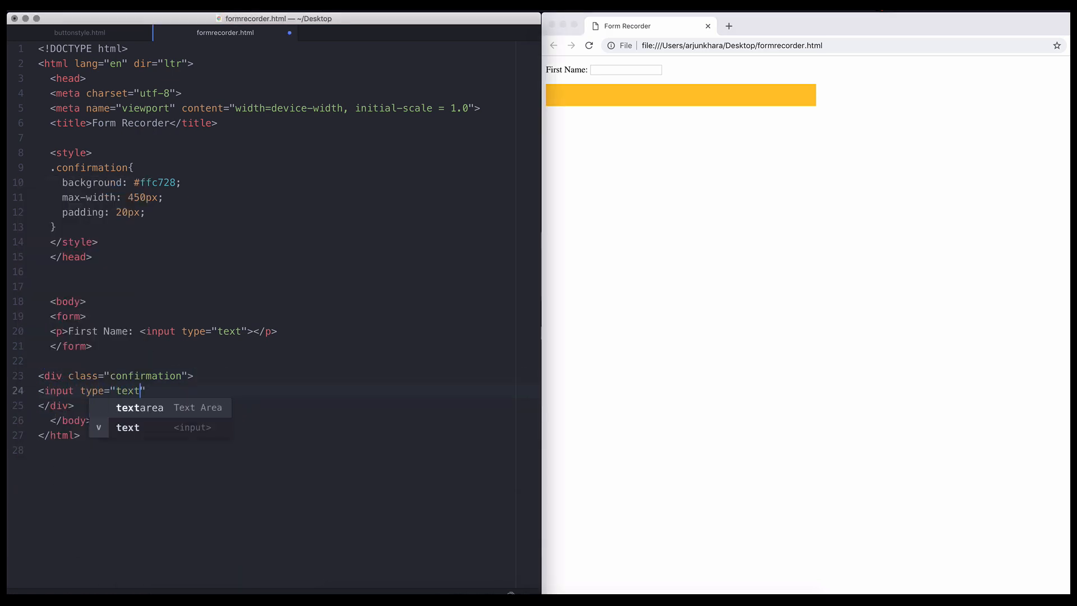
{"action": "type", "text": ">"}
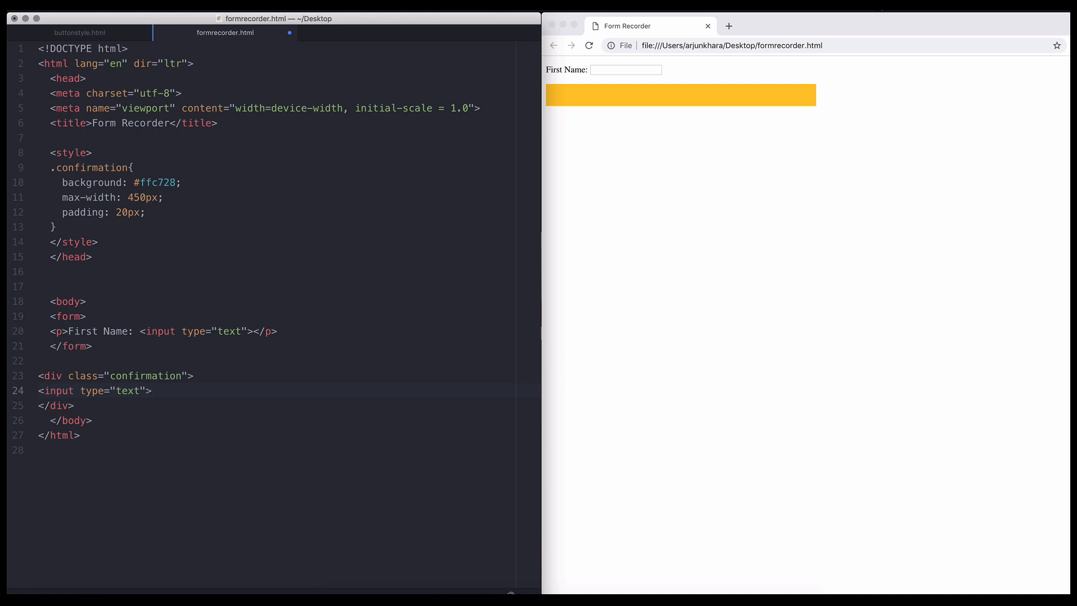
{"action": "left_click", "coordinate": [592, 100]}
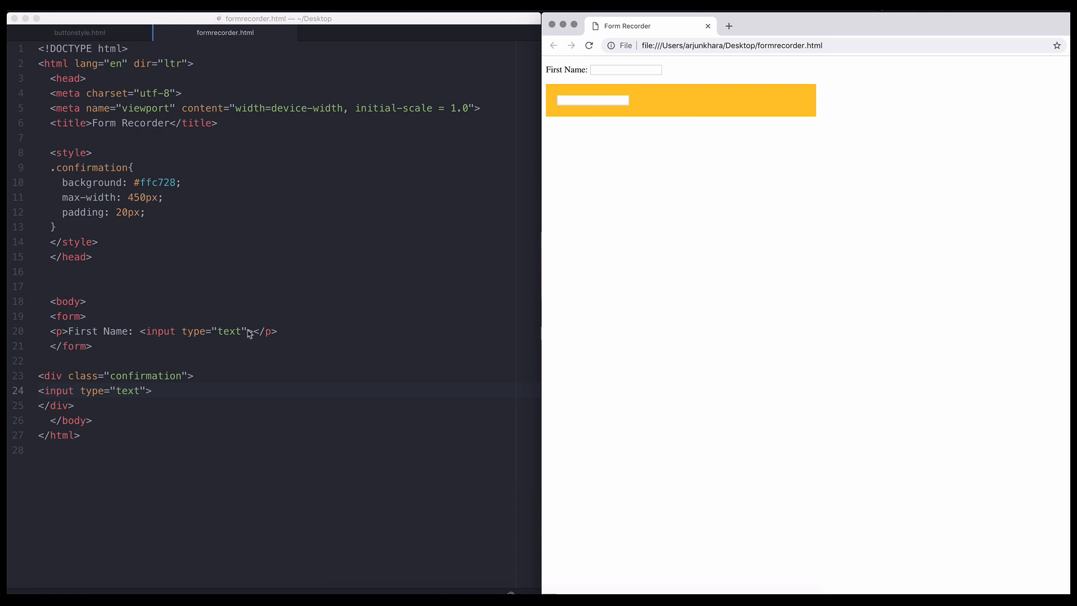
Give the inputs ids firstName and confirmfirstName, then try typing 'Emma Rossi' in the form
{"action": "type", "text": "id"}
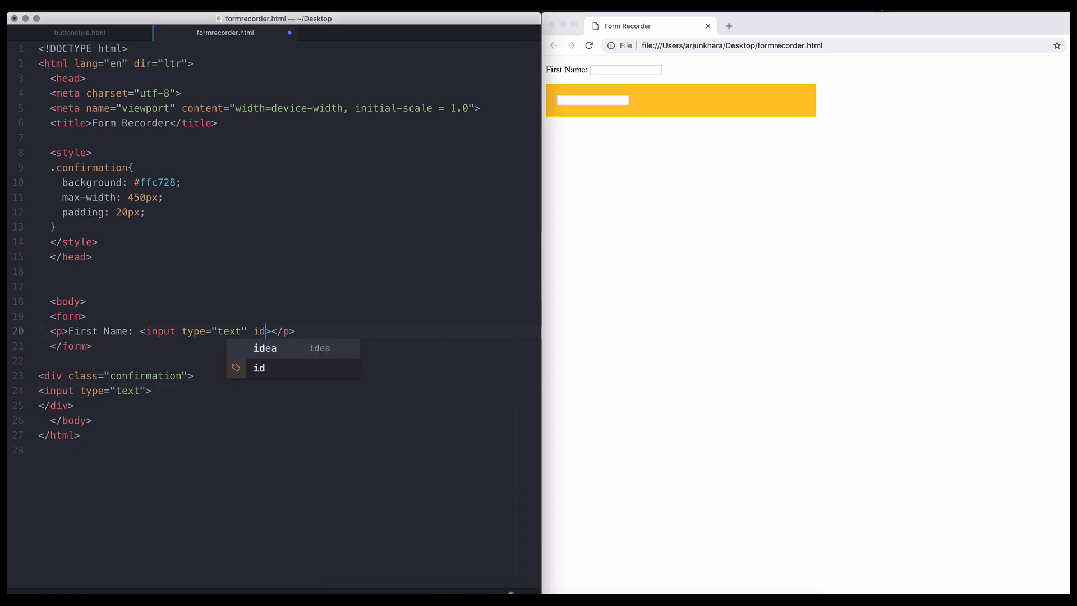
{"action": "type", "text": "=\"firstName"}
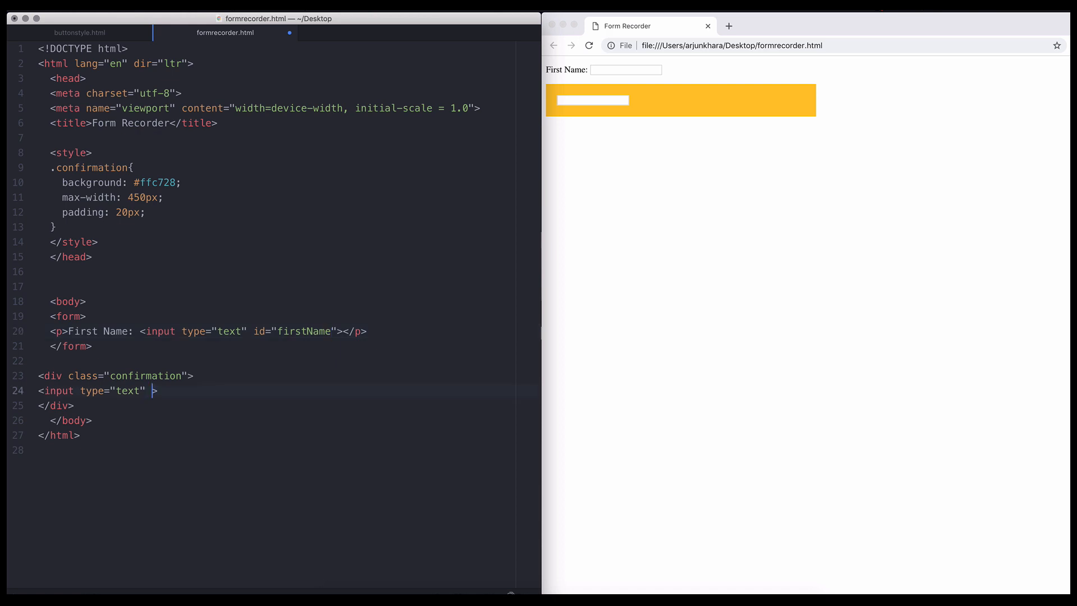
{"action": "type", "text": "id=\"confirmfirstName\""}
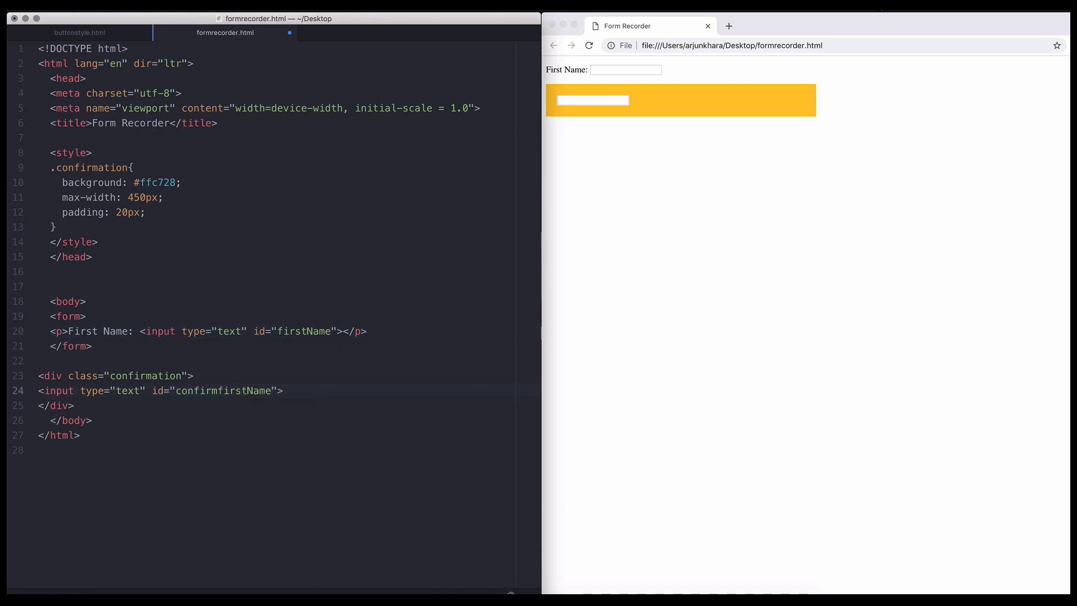
{"action": "left_click", "coordinate": [625, 69]}
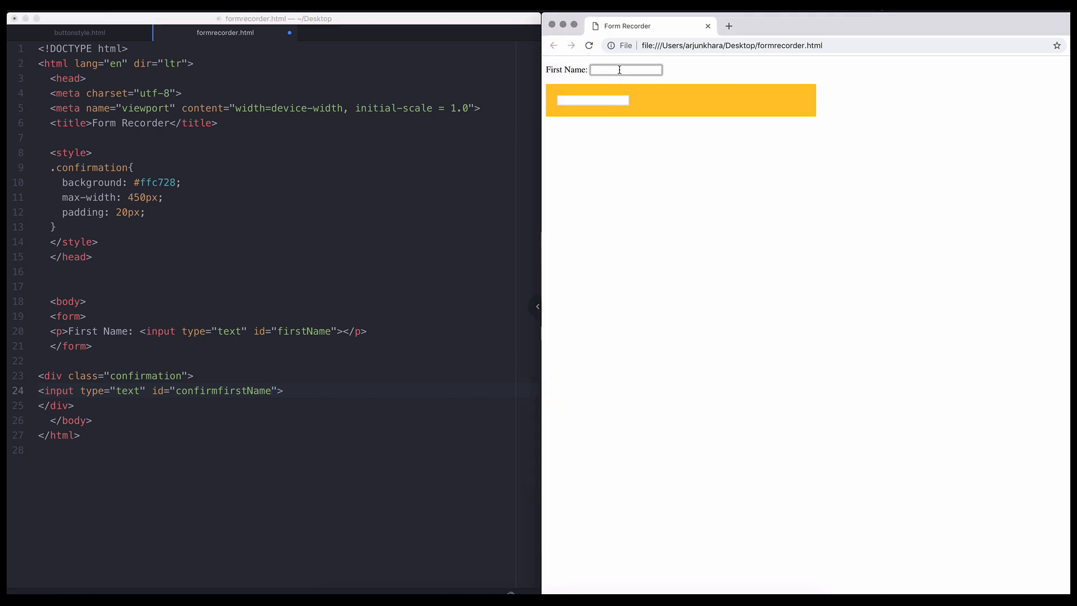
{"action": "type", "text": "Emma Rossi"}
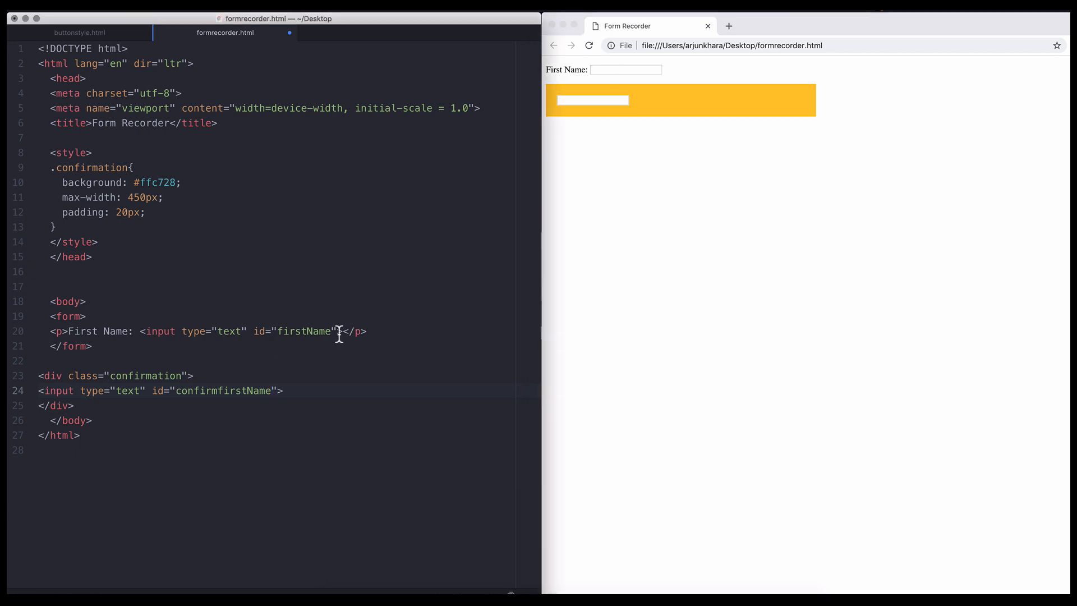
Add oninput="confirmfirstName.value = firstName.value" to the firstName input
{"action": "type", "text": "oninput"}
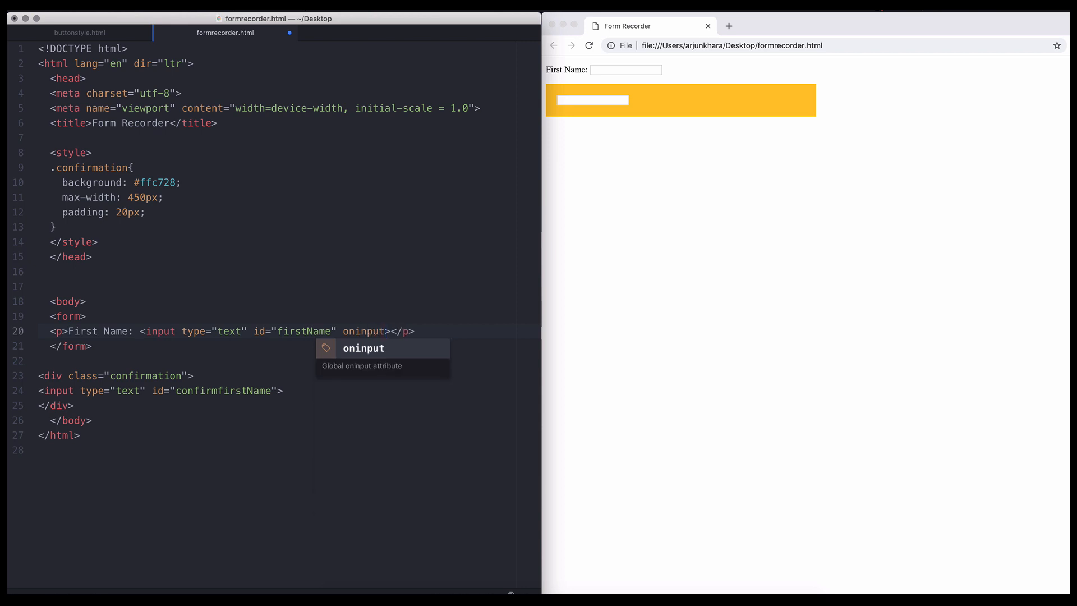
{"action": "type", "text": "= \"\""}
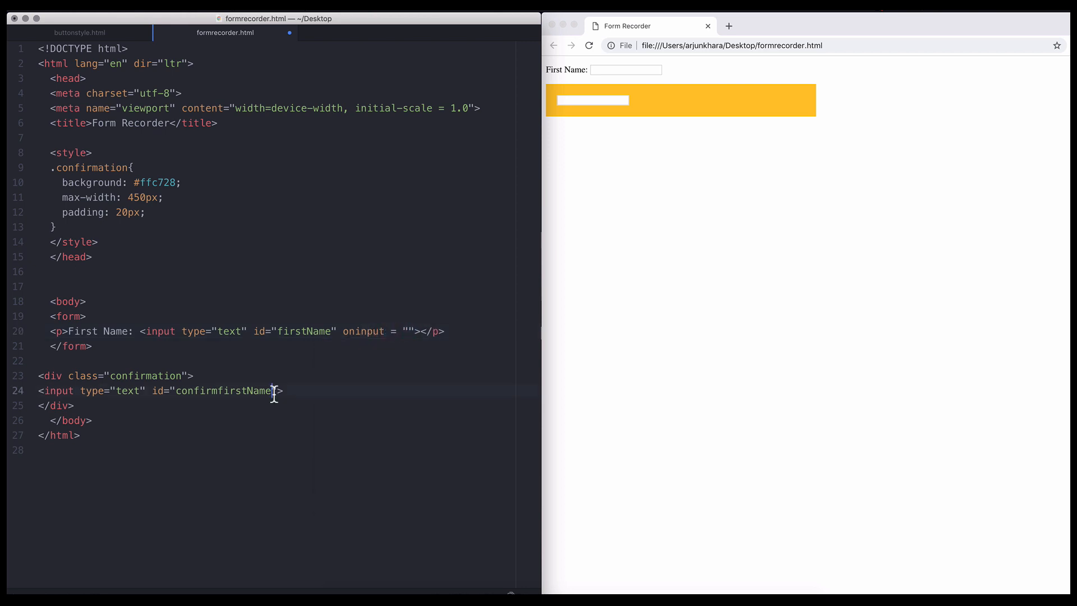
{"action": "type", "text": "confirmfirstName"}
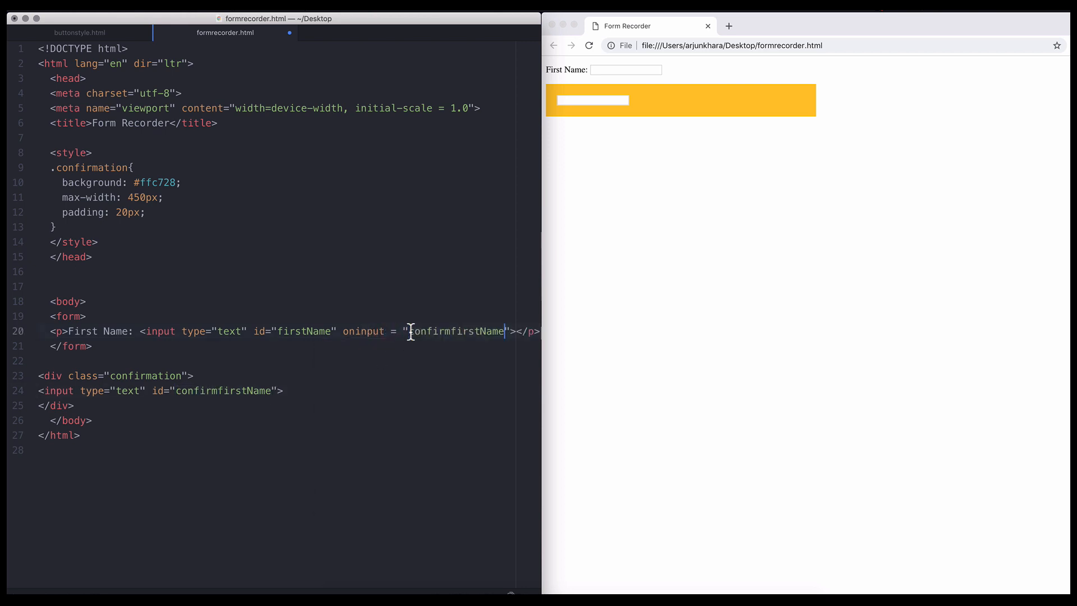
{"action": "type", "text": ".value"}
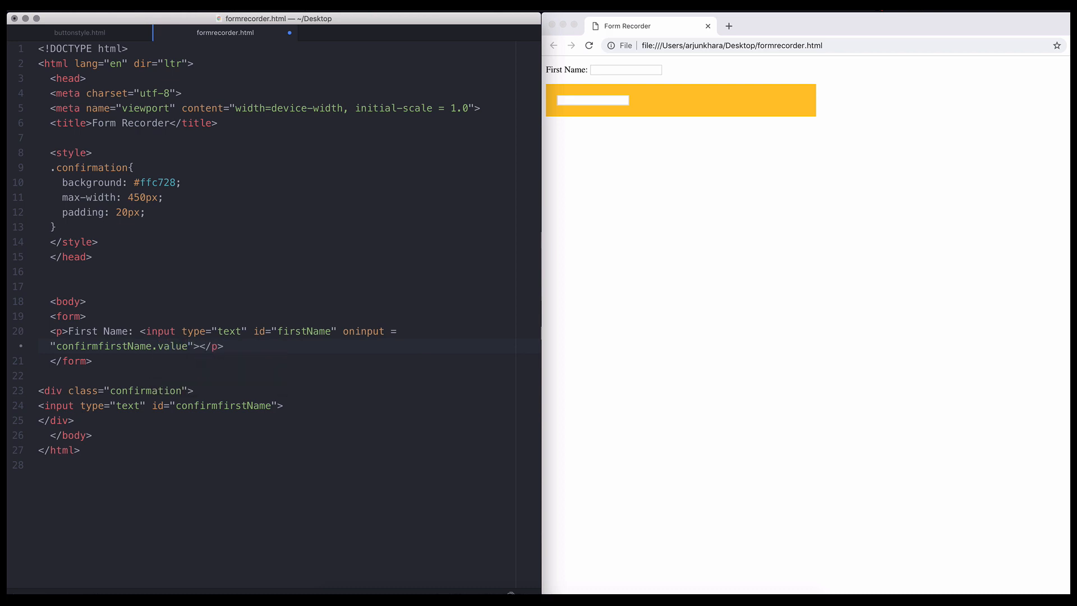
{"action": "type", "text": "\" \""}
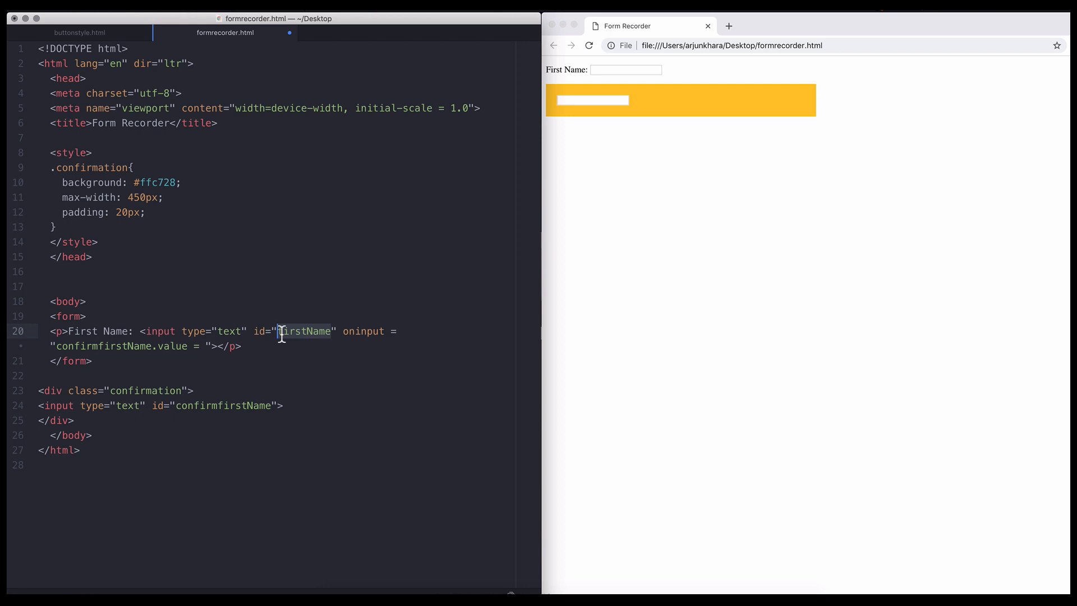
{"action": "type", "text": "firstName.value = firstName.value\"></p>"}
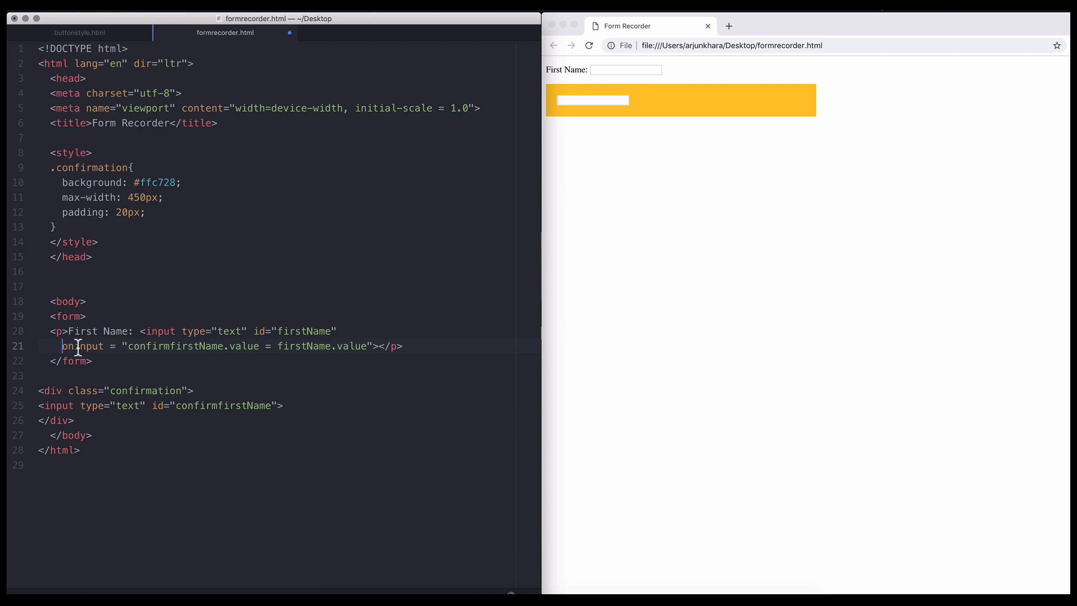
{"action": "double_click", "coordinate": [323, 346]}
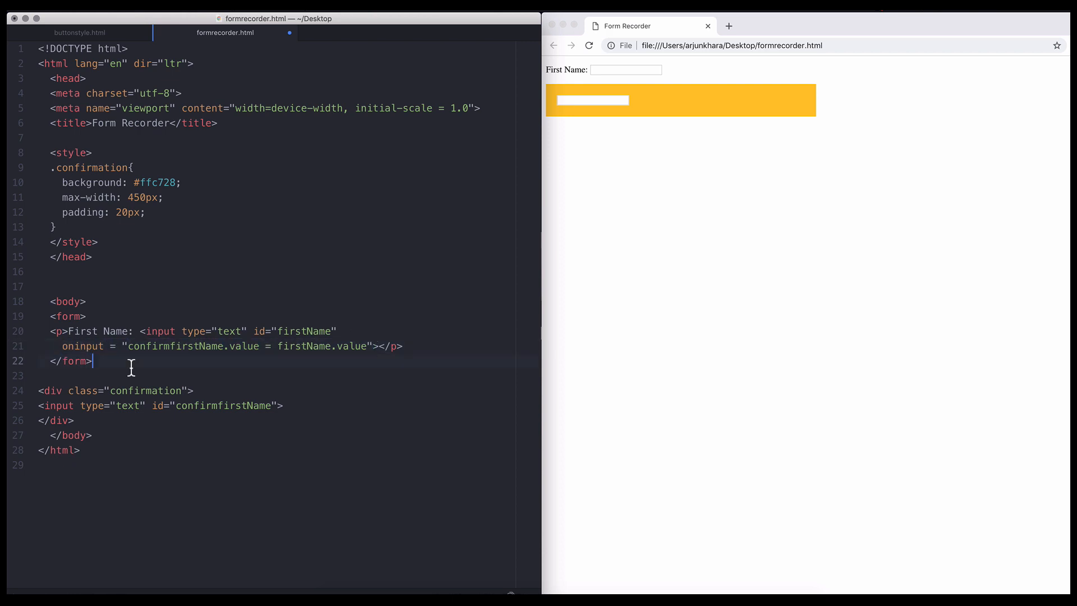
Make the confirmfirstName input readonly and check that 'Emma Rossi' still mirrors into the yellow box
{"action": "type", "text": "E"}
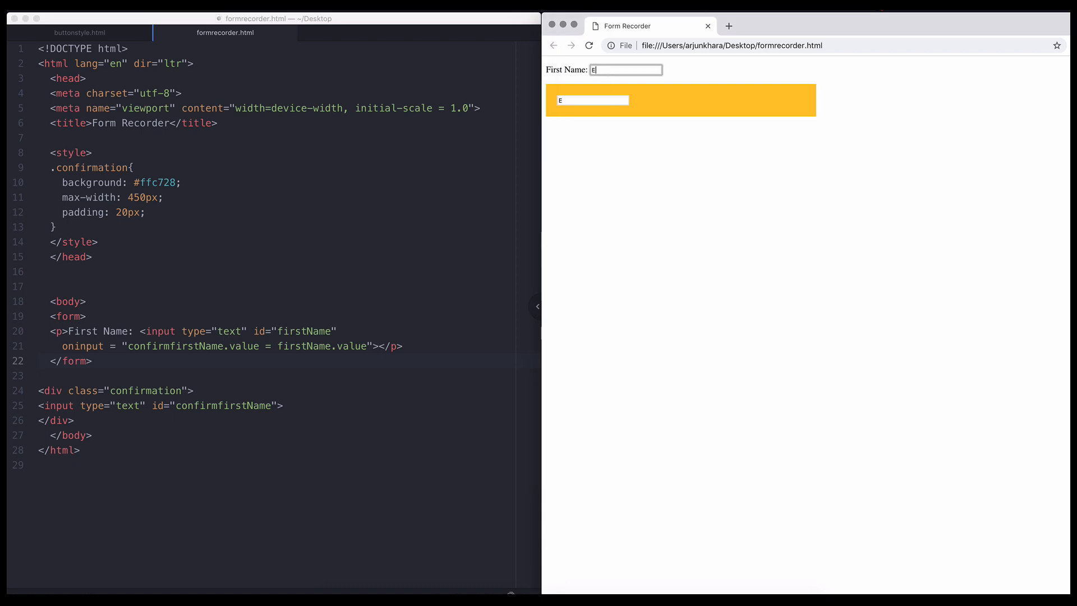
{"action": "type", "text": "mma Rossi"}
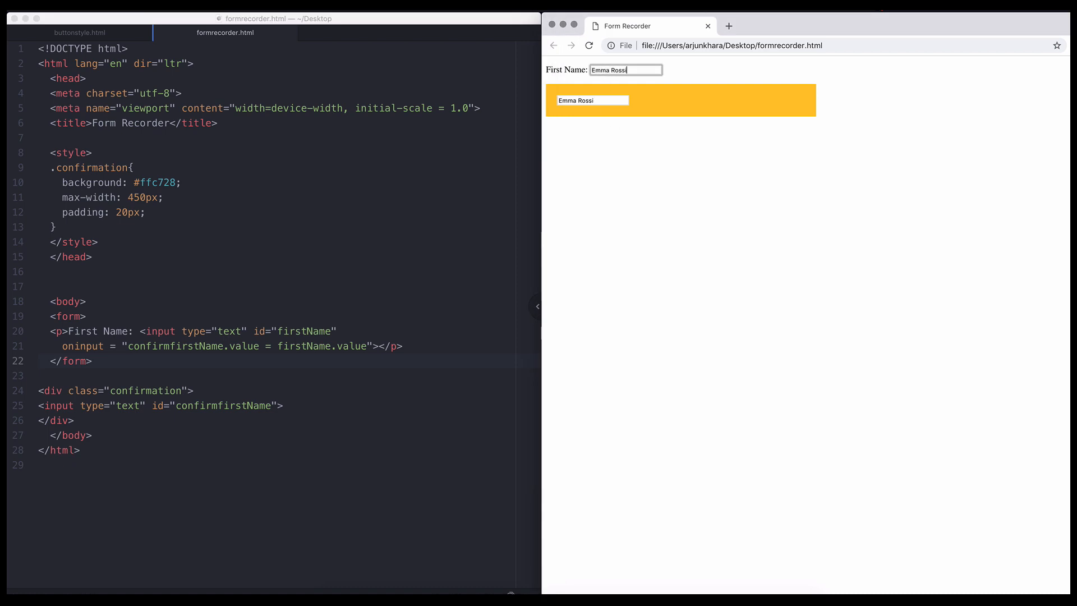
{"action": "left_click", "coordinate": [592, 100]}
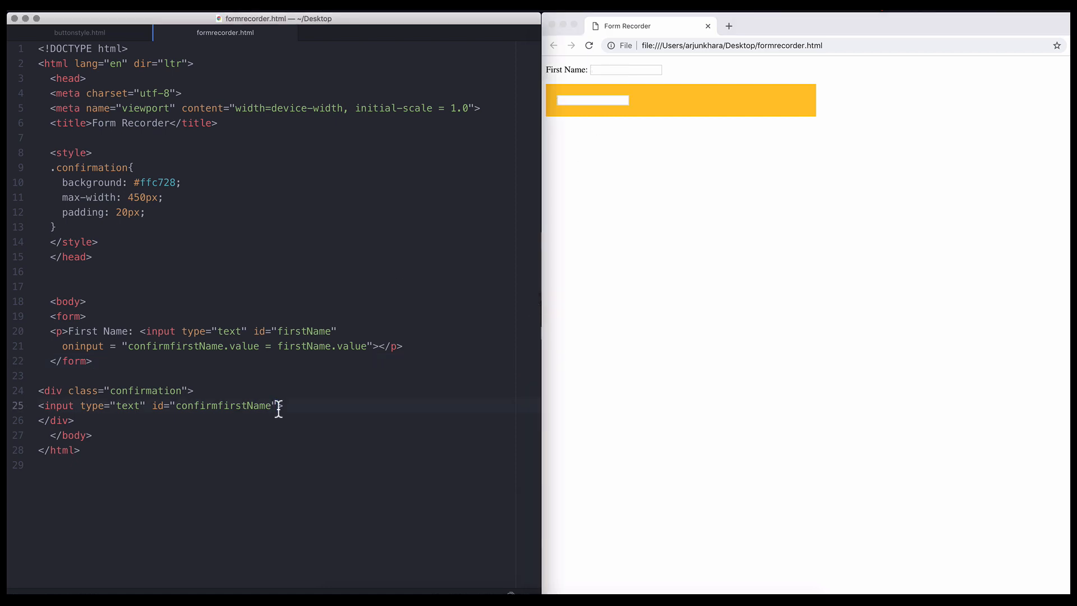
{"action": "type", "text": "readonly"}
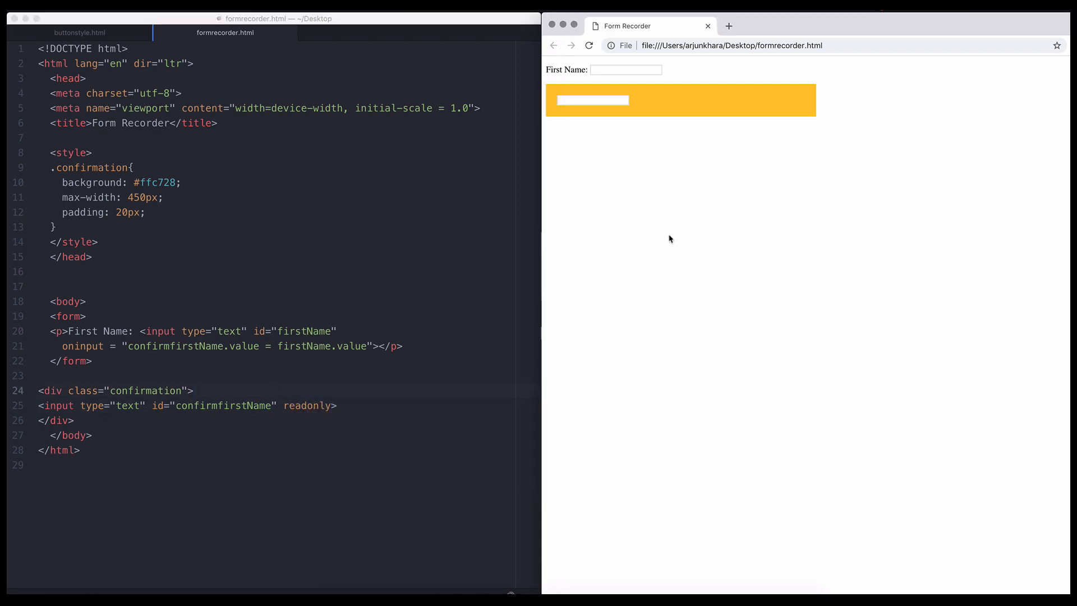
{"action": "type", "text": "Emma"}
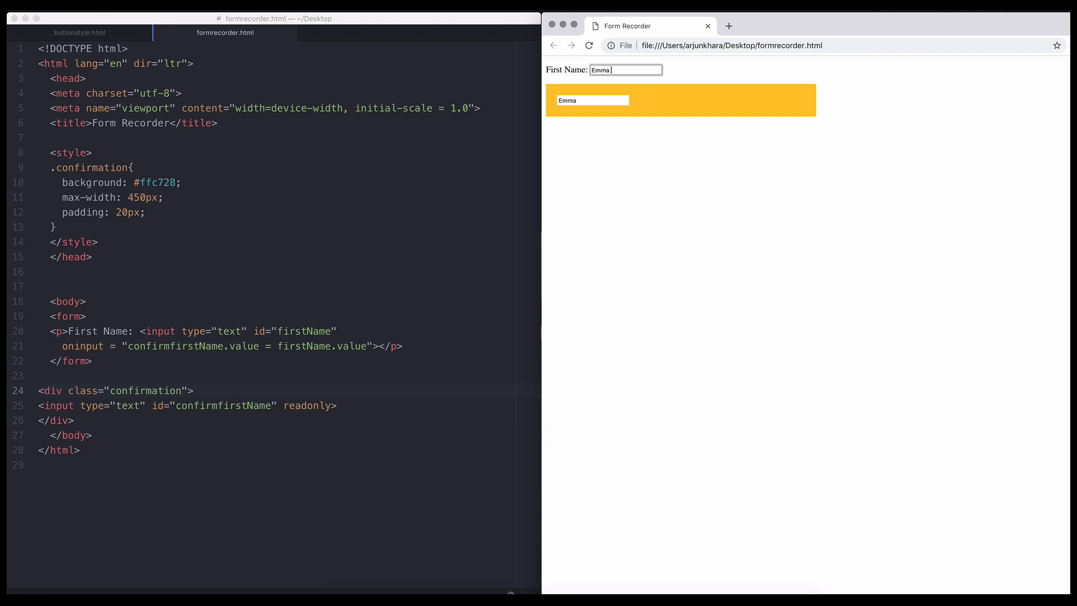
{"action": "type", "text": "Rossi"}
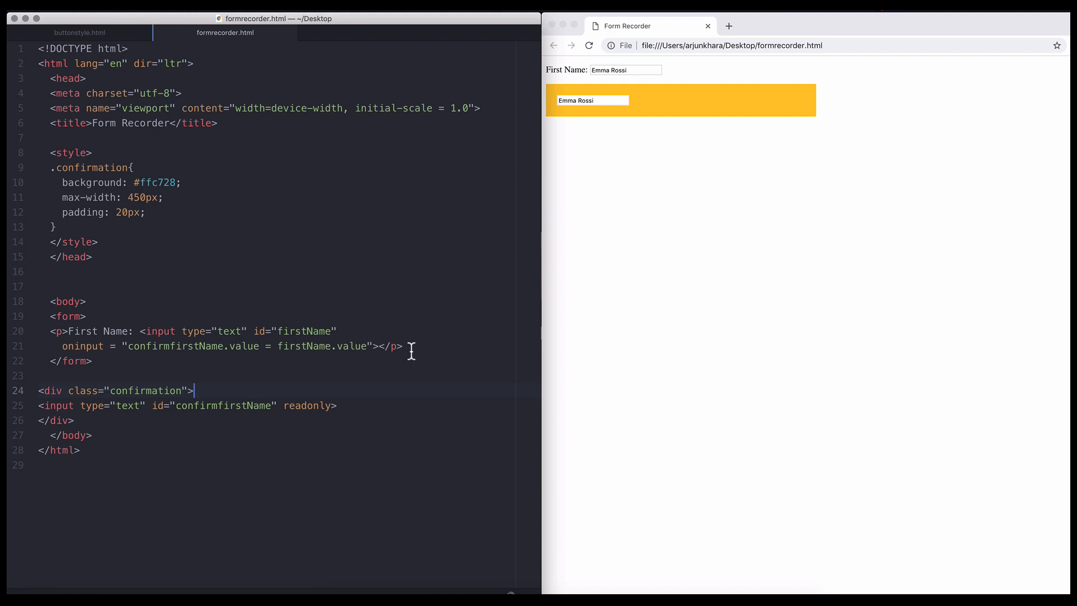
{"action": "key", "text": "enter"}
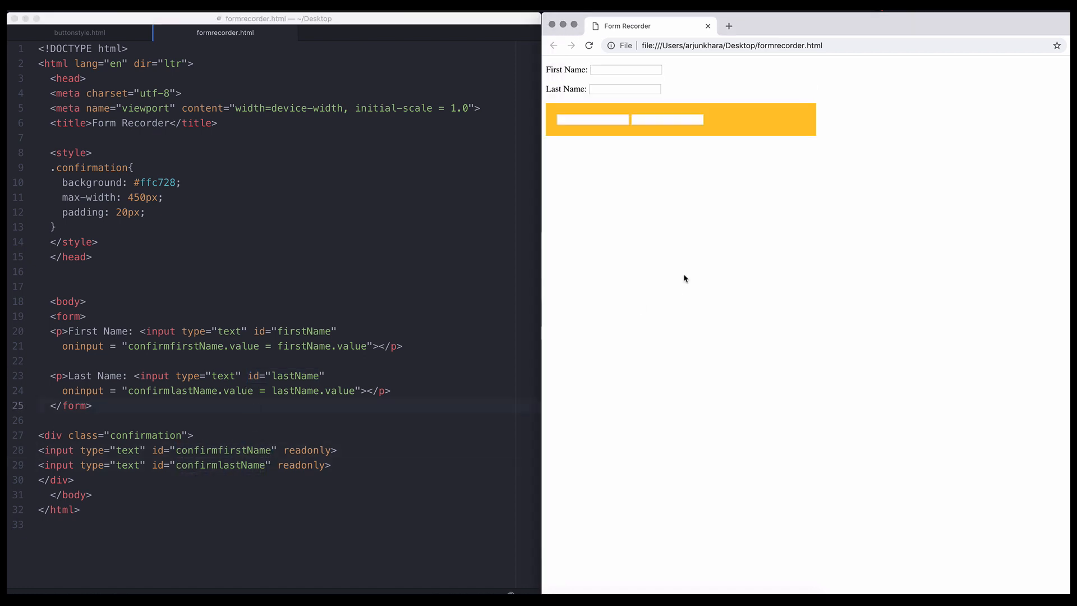
Test the new Last Name field, typing 'Rossi' so it mirrors into the second read-only field
{"action": "type", "text": "E"}
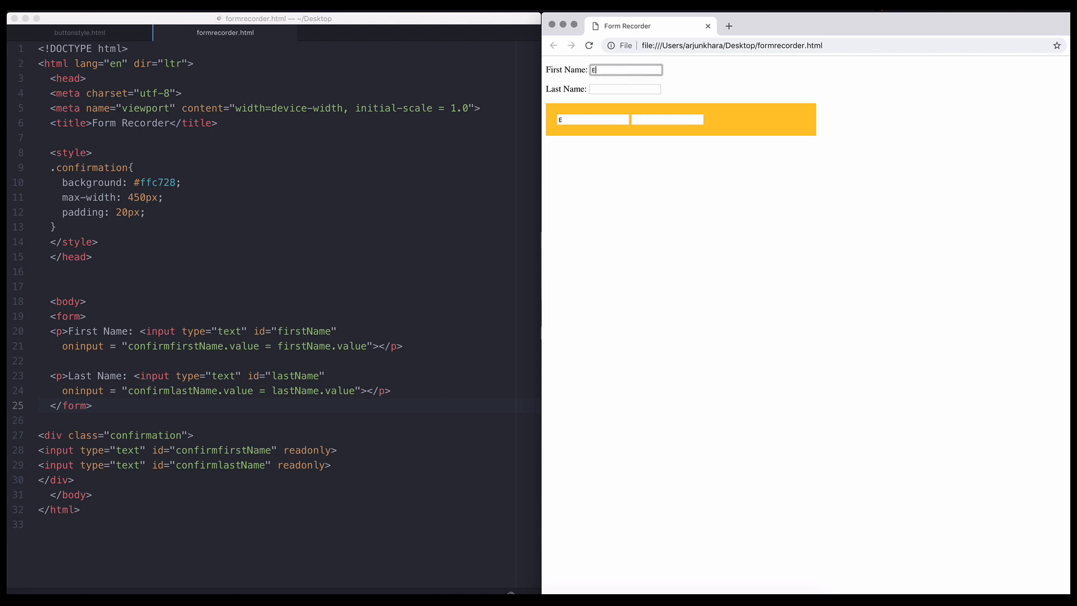
{"action": "type", "text": "Rossi"}
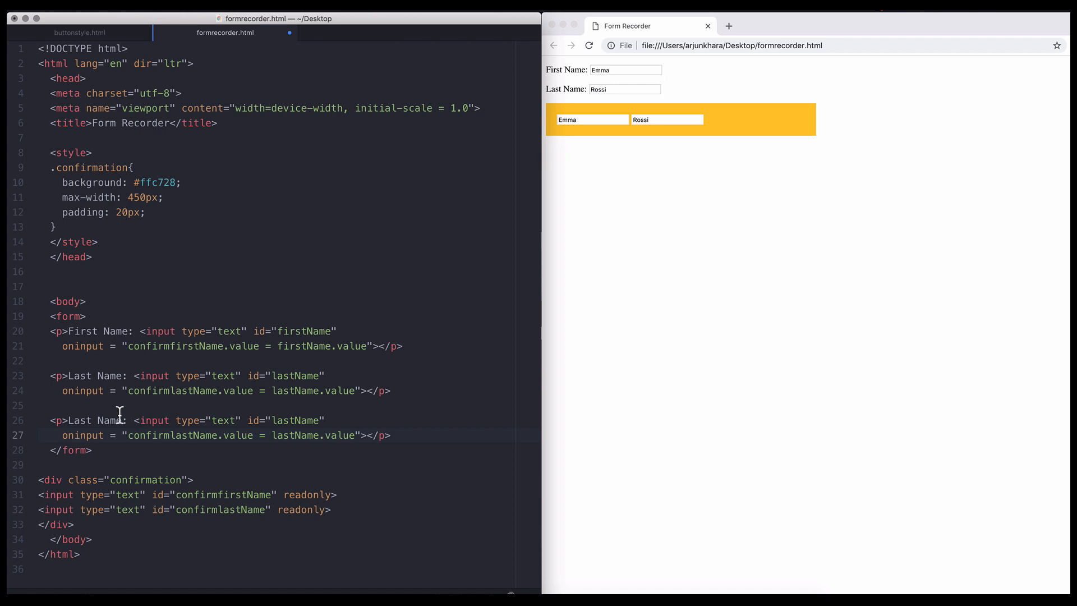
Turn the copied paragraph into a Telephone Number input id myTel mirrored into confirmmyTel
{"action": "type", "text": "Telephone N"}
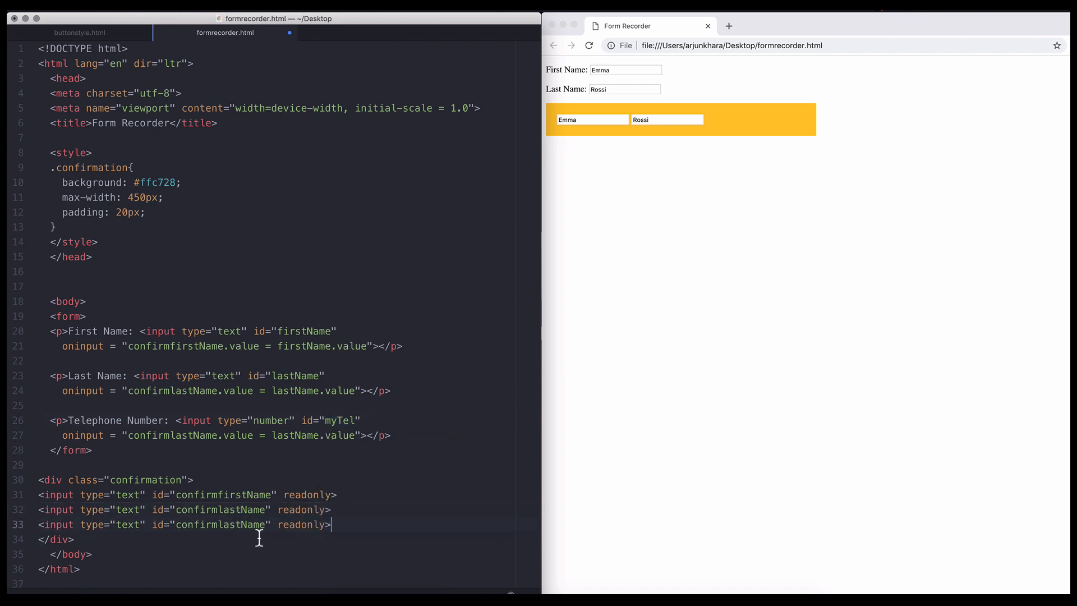
{"action": "type", "text": "myTel"}
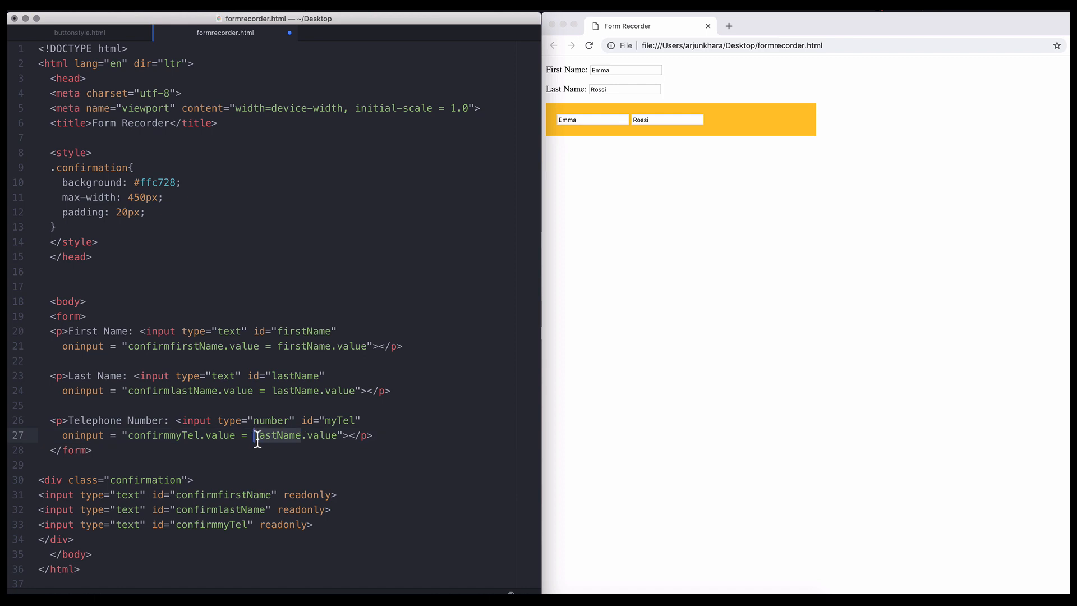
{"action": "type", "text": "myTel"}
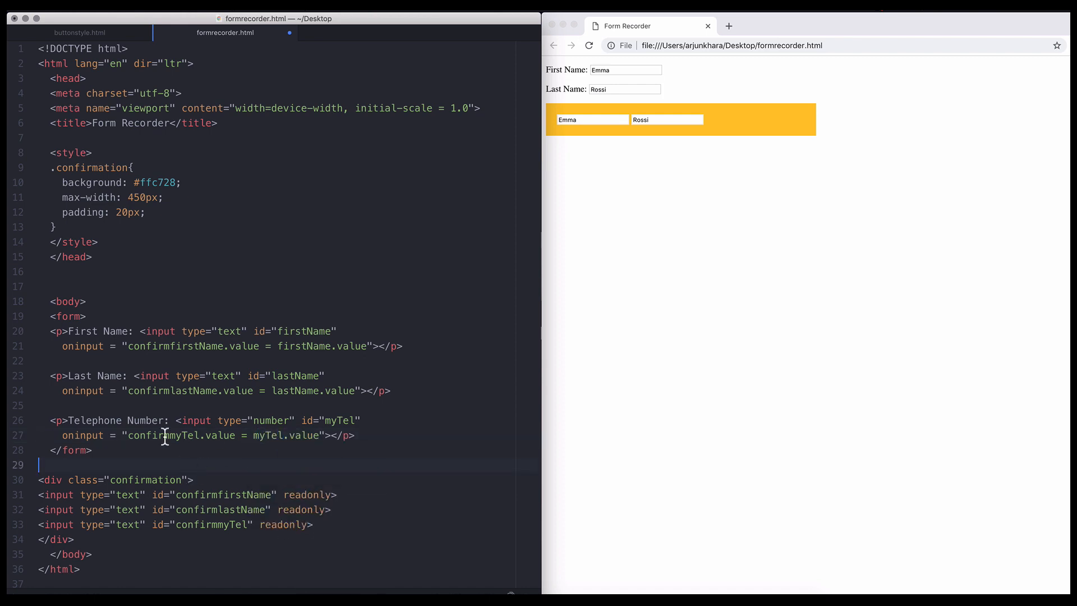
Reload the form and test it with 'Rossi' and a telephone number
{"action": "left_click", "coordinate": [589, 45]}
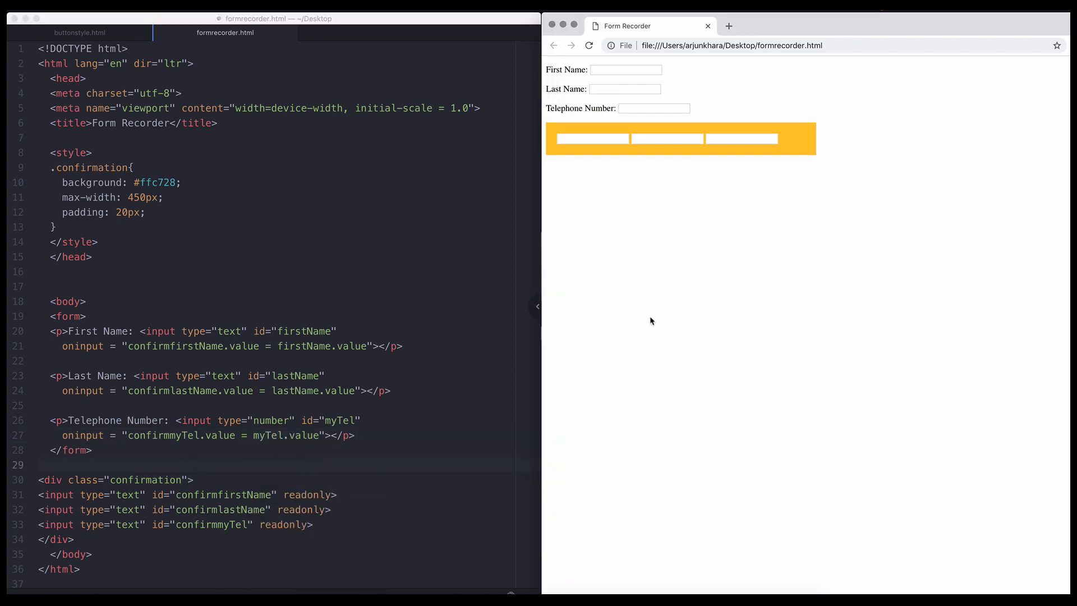
{"action": "type", "text": "Rossi"}
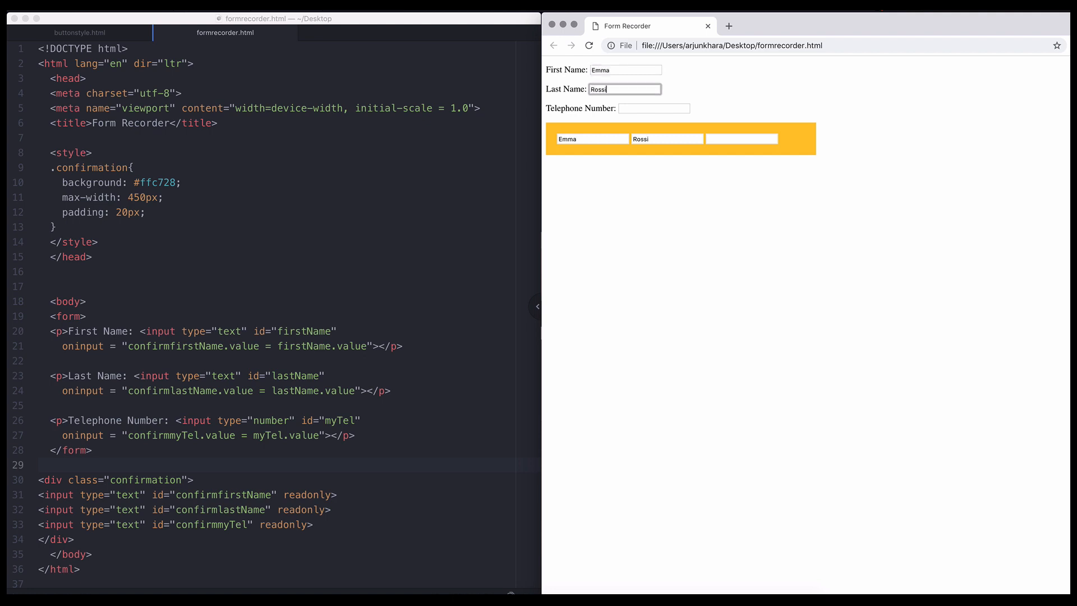
{"action": "type", "text": "7"}
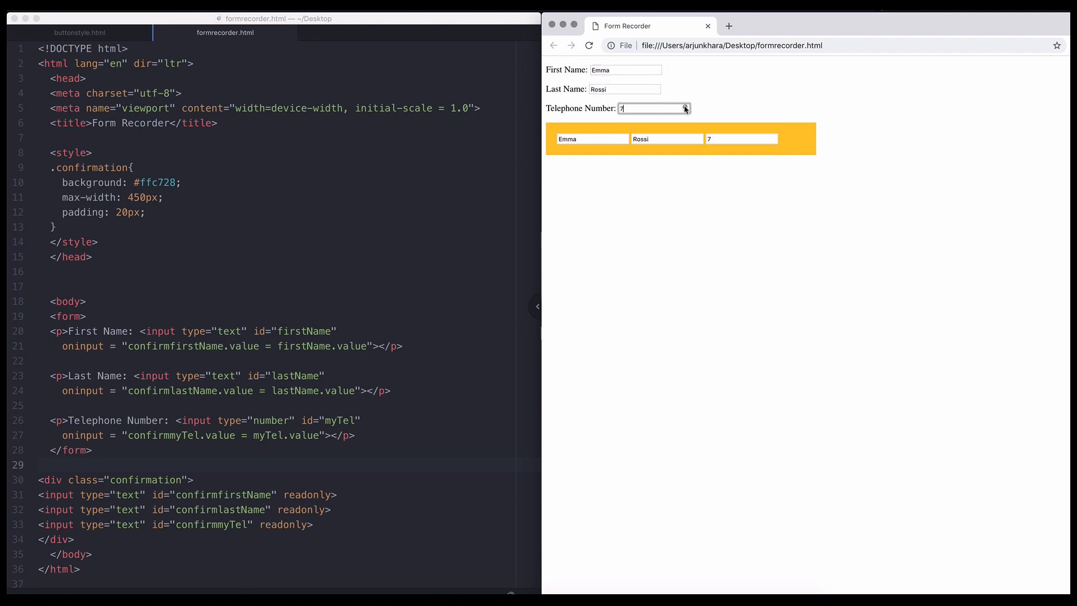
{"action": "type", "text": "15"}
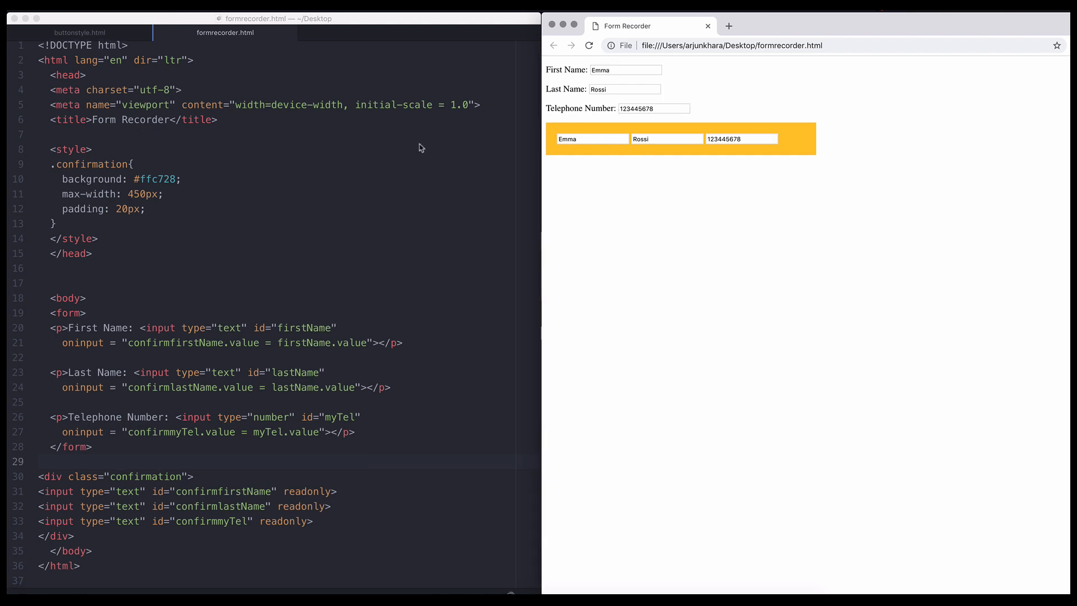
Add a .confirmation input rule with appearance, -webkit-appearance, border and background all none
{"action": "type", "text": ".c"}
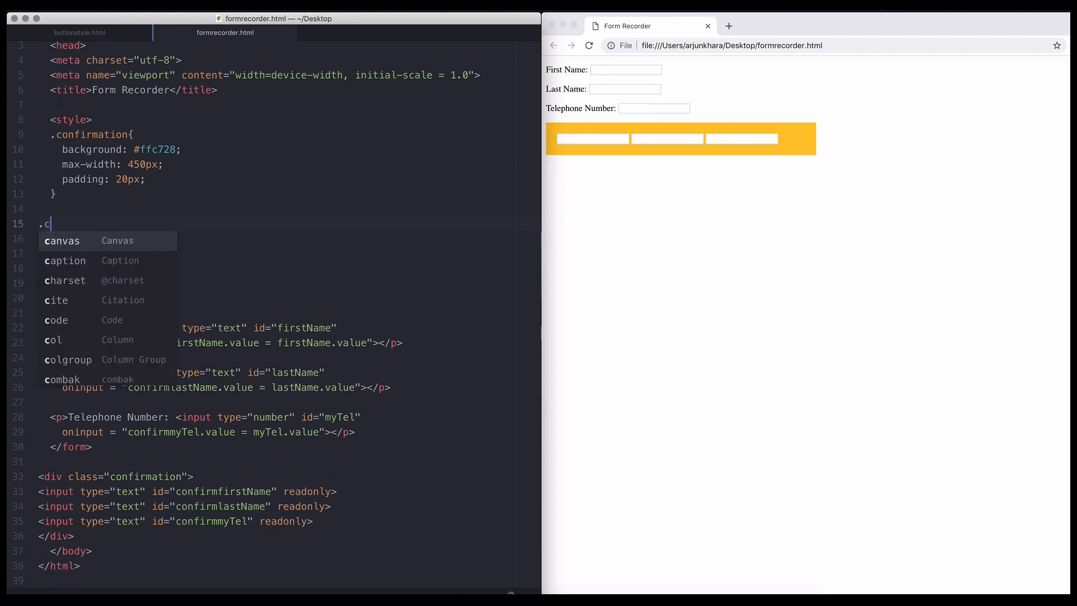
{"action": "type", "text": "onfirmation input{}"}
{"action": "type", "text": "appearance:"}
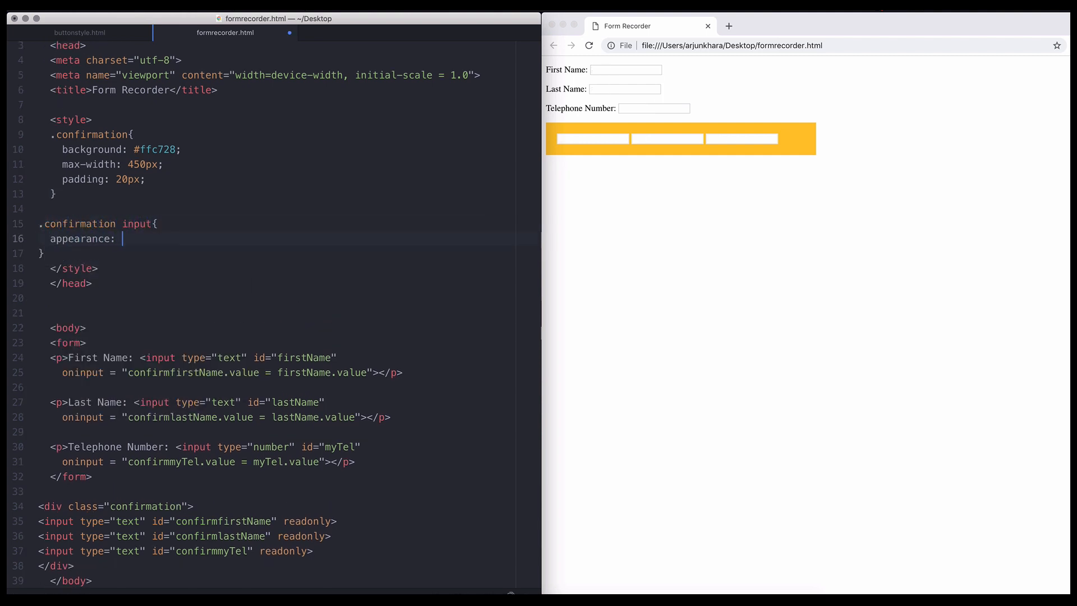
{"action": "type", "text": "none;"}
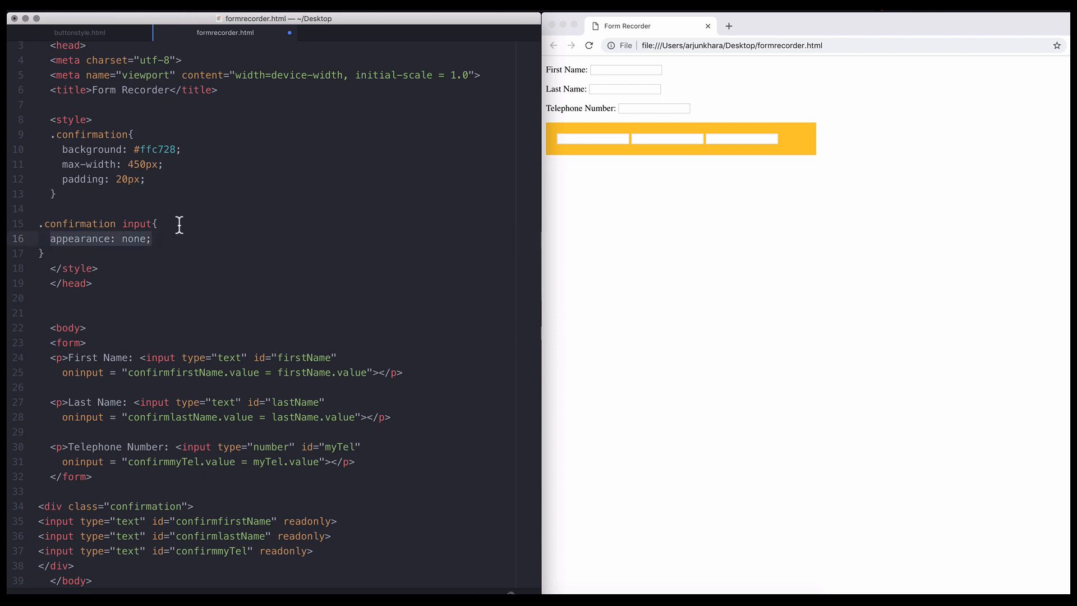
{"action": "type", "text": "-webkit-appearance: none;"}
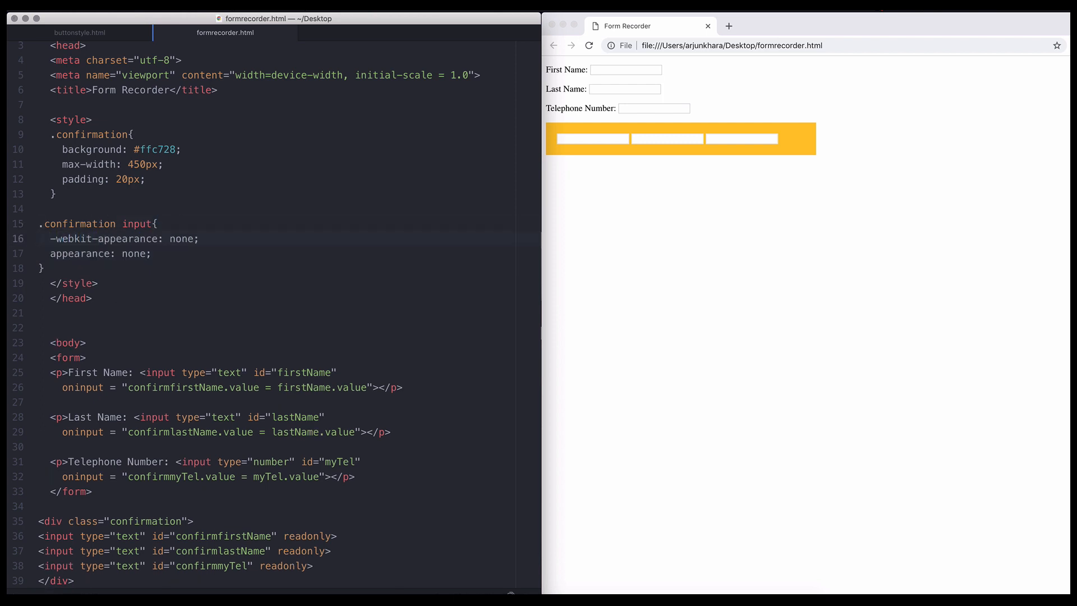
{"action": "left_click", "coordinate": [593, 138]}
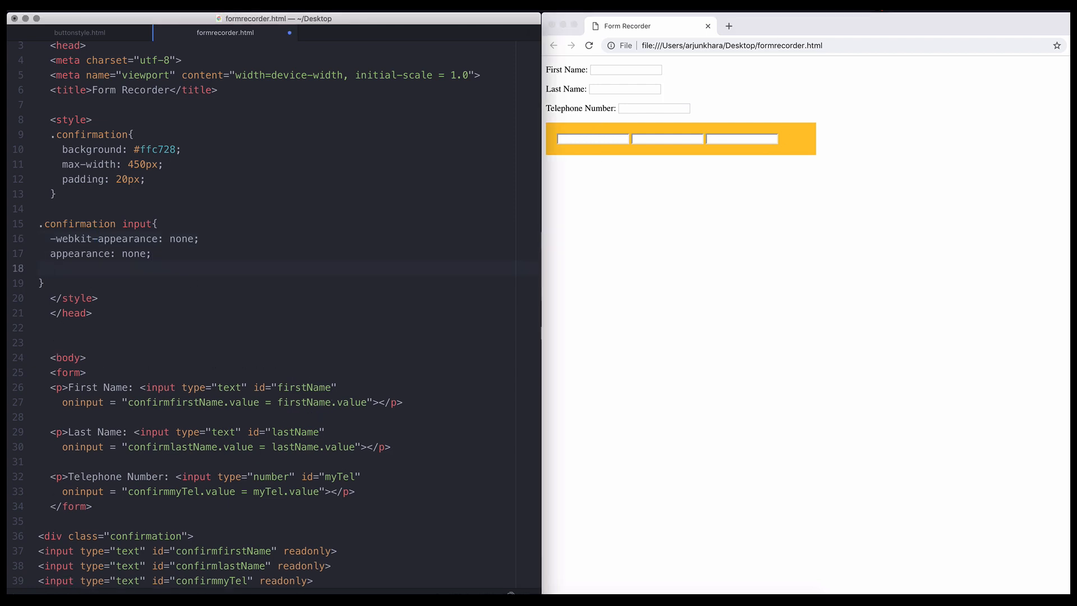
{"action": "type", "text": "border: none;"}
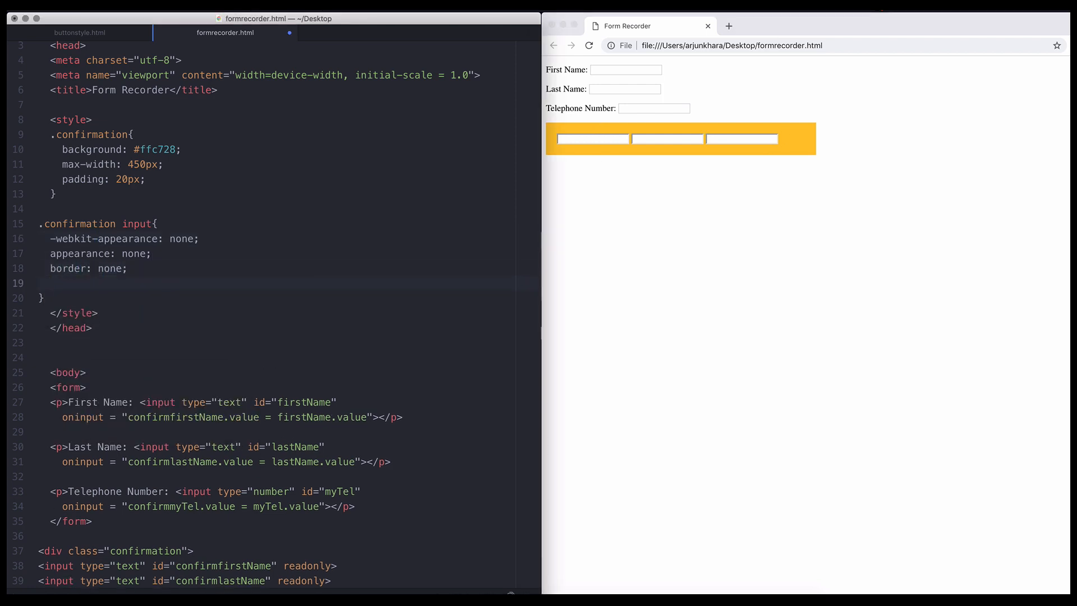
{"action": "type", "text": "background: none;"}
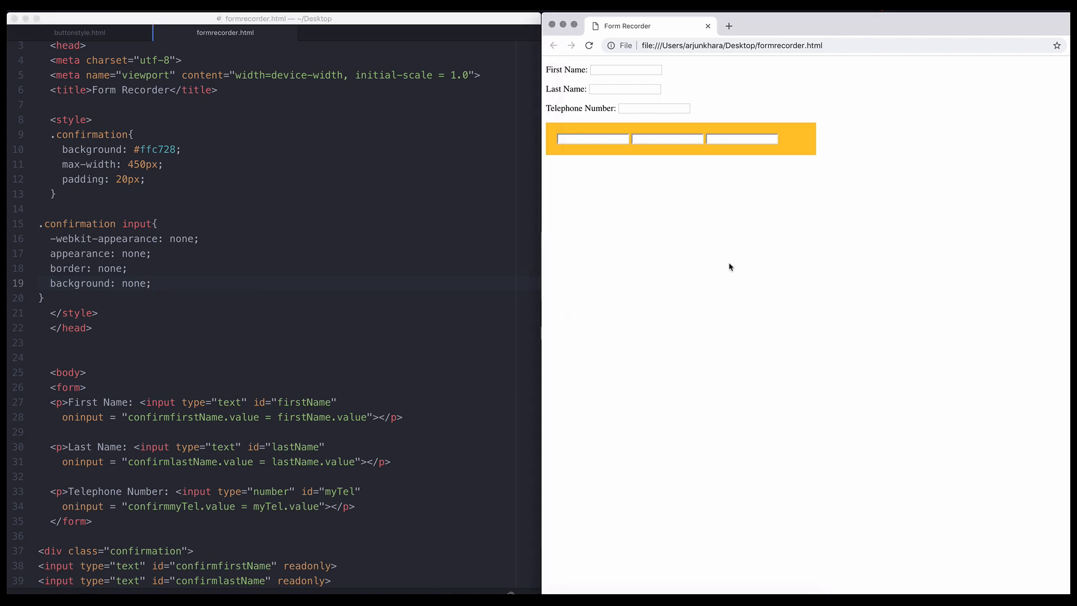
Test the form with 'Em...' and 12345678 so the details show as plain text in the yellow box
{"action": "type", "text": "Emma"}
{"action": "type", "text": "Rossi"}
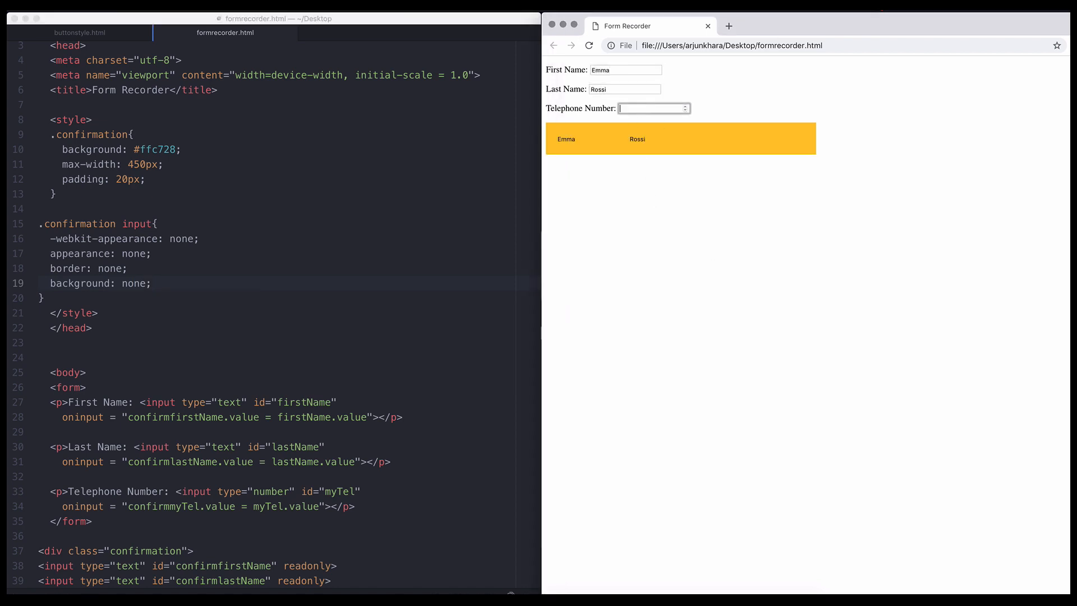
{"action": "type", "text": "12345678"}
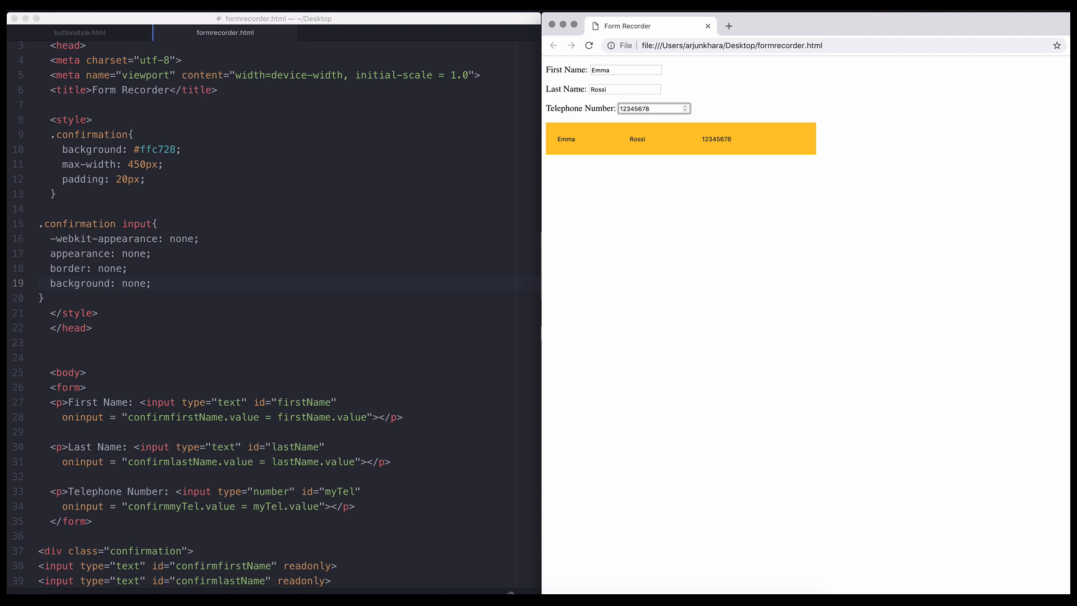
{"action": "scroll", "scroll_direction": "down", "scroll_amount": 3}
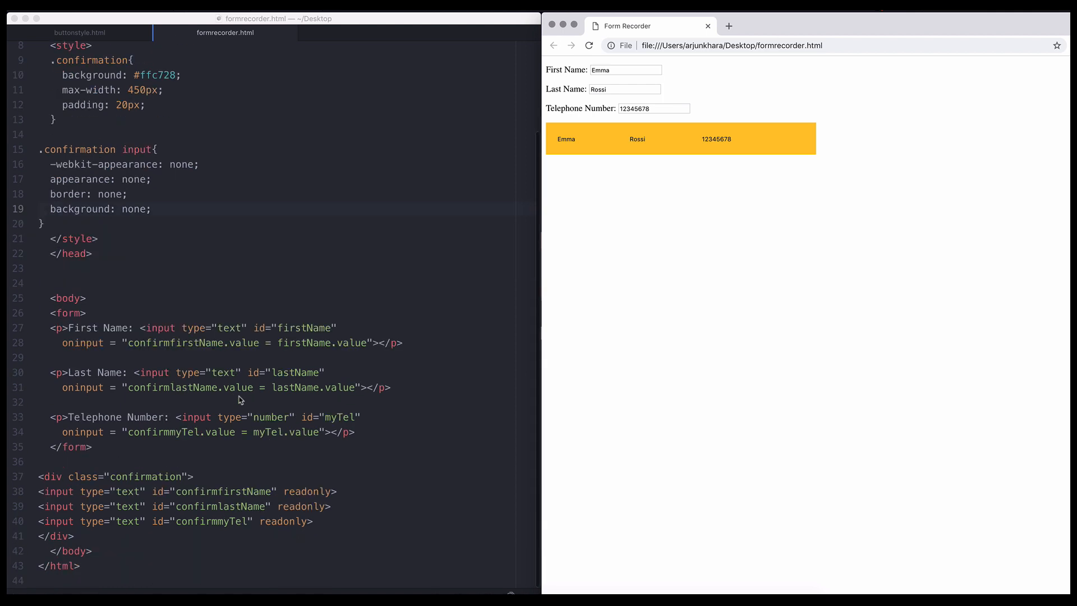
Add an <h3> 'Your Details' heading in the confirmation div and re-enter telephone 12345678 to test
{"action": "type", "text": "<h3>Your Details</h3>"}
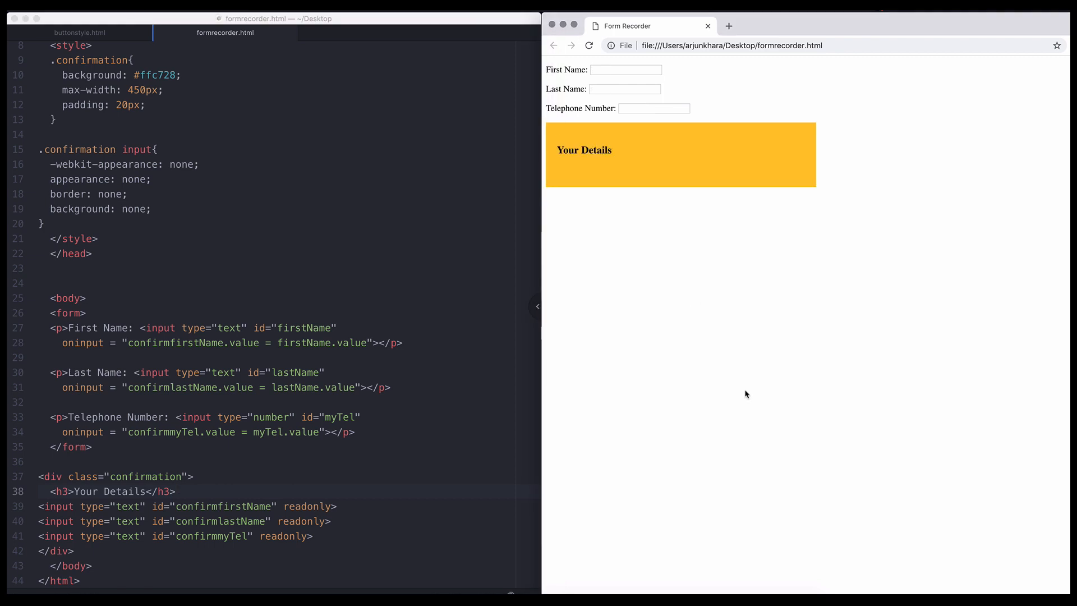
{"action": "left_click", "coordinate": [653, 108]}
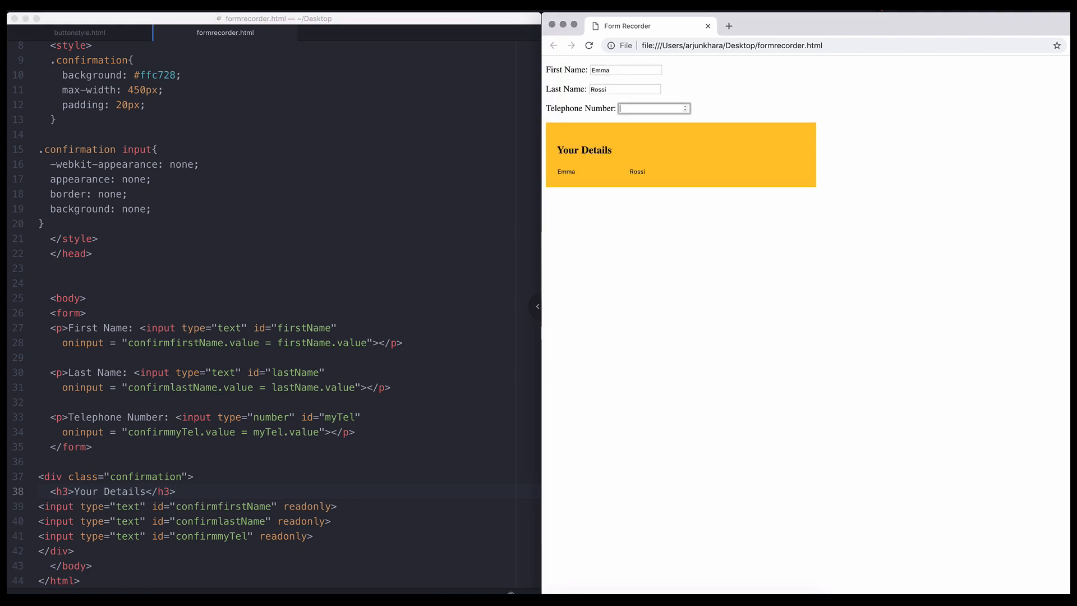
{"action": "type", "text": "12345678"}
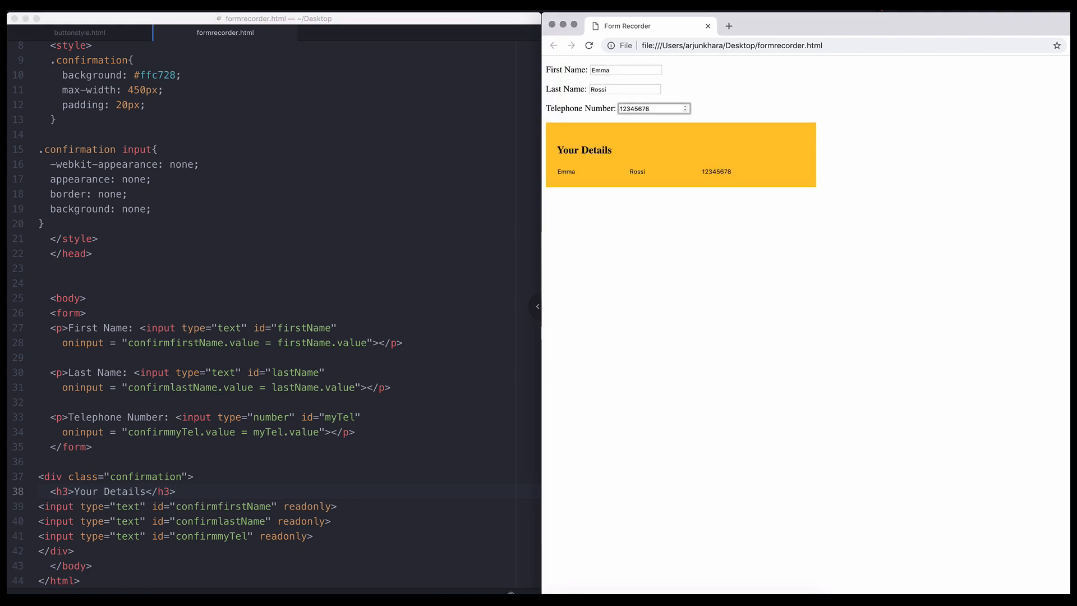
{"action": "left_click", "coordinate": [653, 108]}
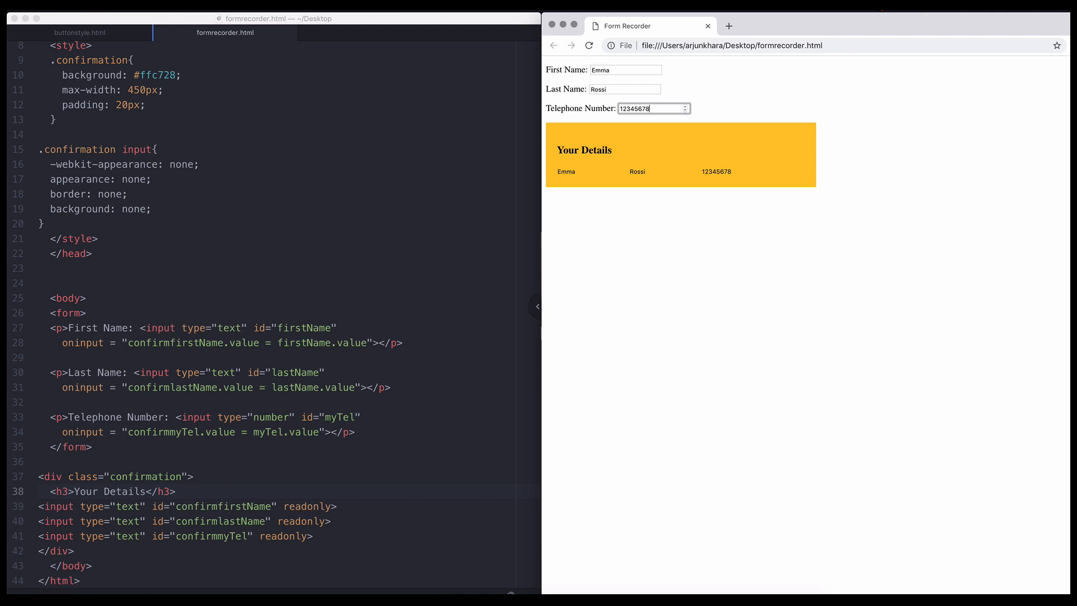
Fill the Ticket Collection demo with Emma, reservation 1997-0404, coupon 'miracles' and 3 pax, then return to the details page
{"action": "left_click", "coordinate": [727, 26]}
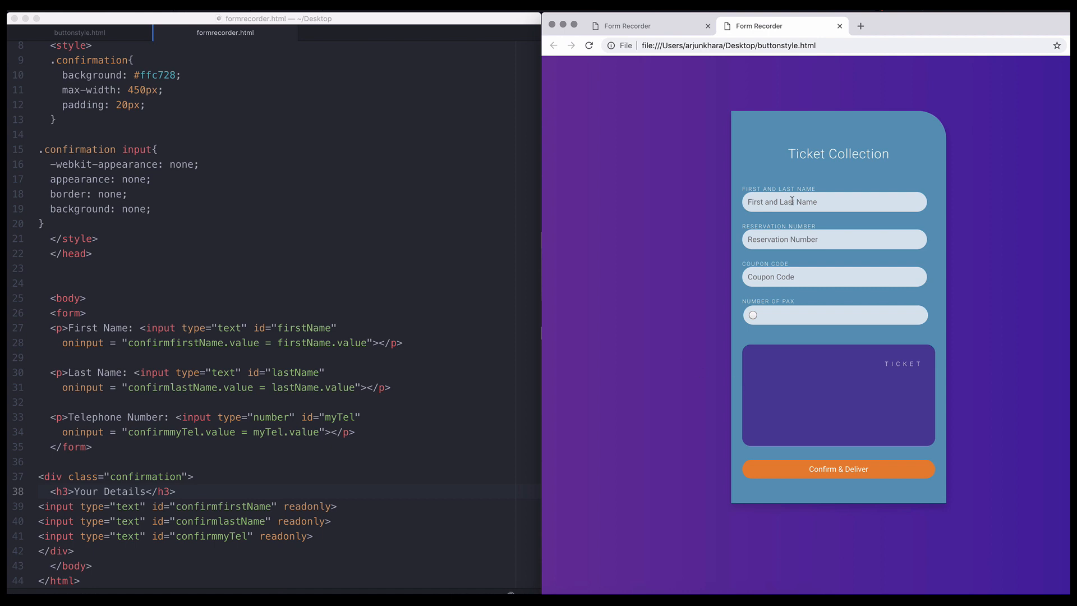
{"action": "type", "text": "Emma"}
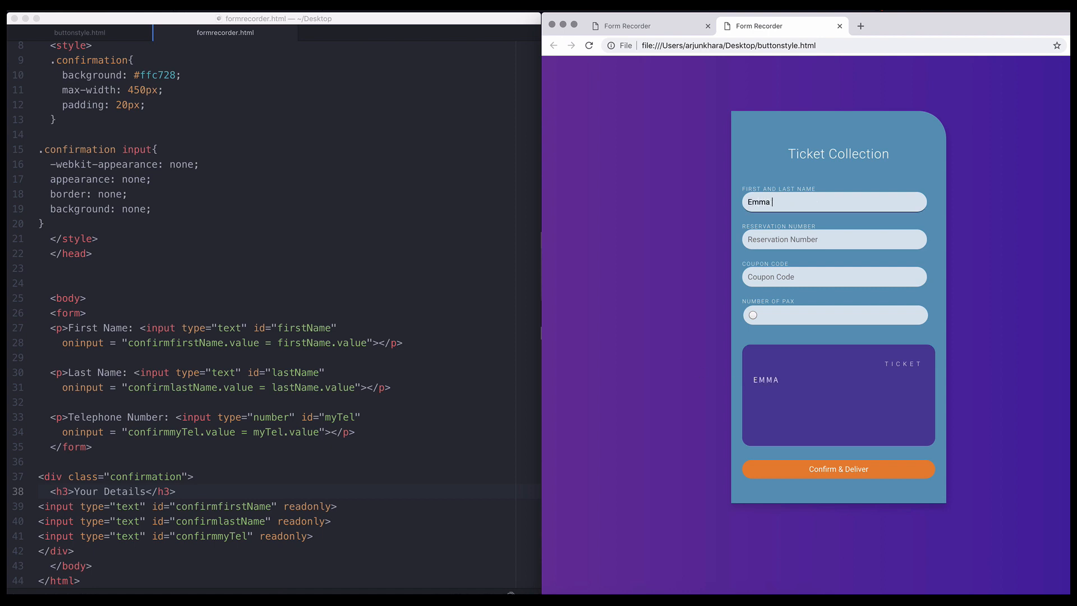
{"action": "type", "text": "1"}
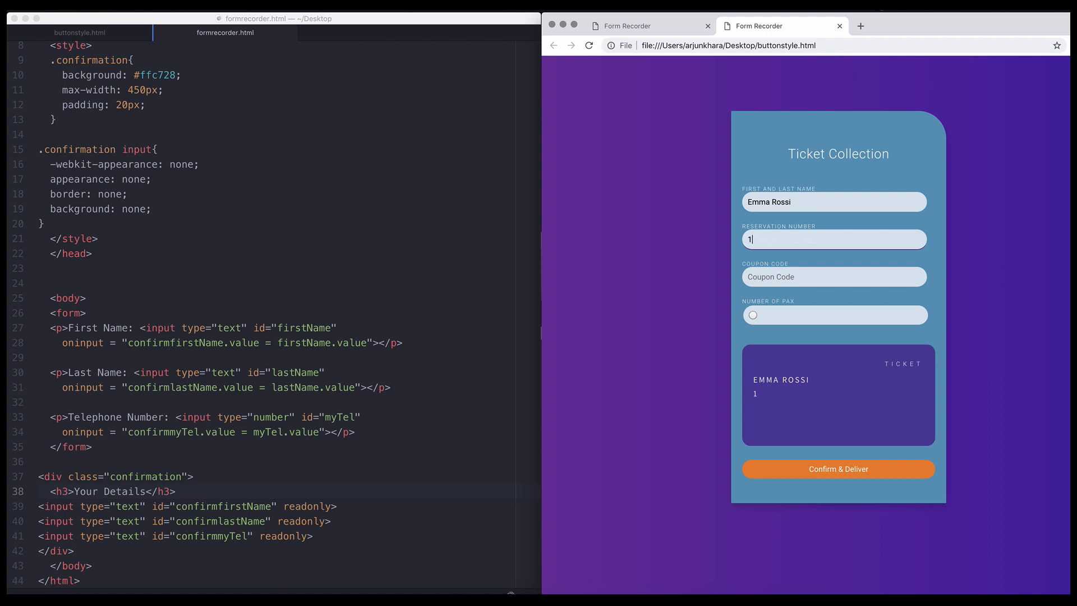
{"action": "type", "text": "997-0404"}
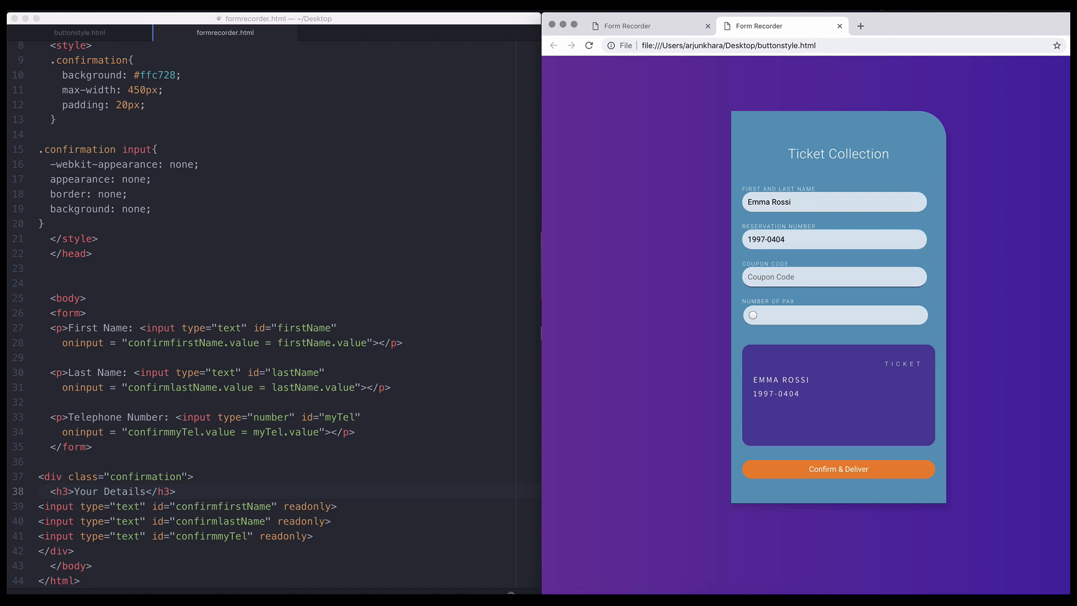
{"action": "type", "text": "miracles"}
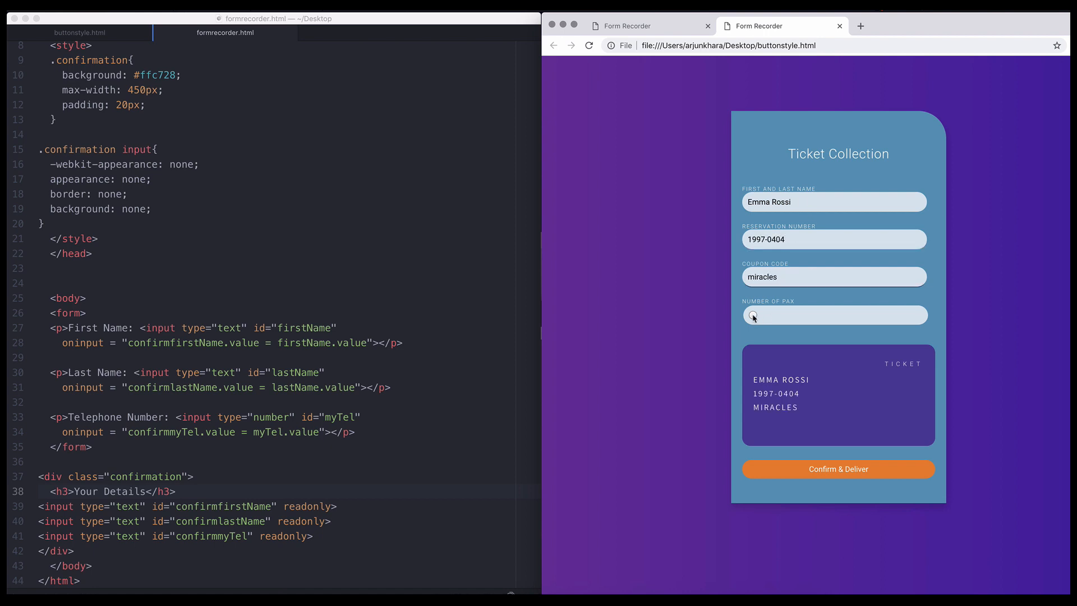
{"action": "type", "text": "3"}
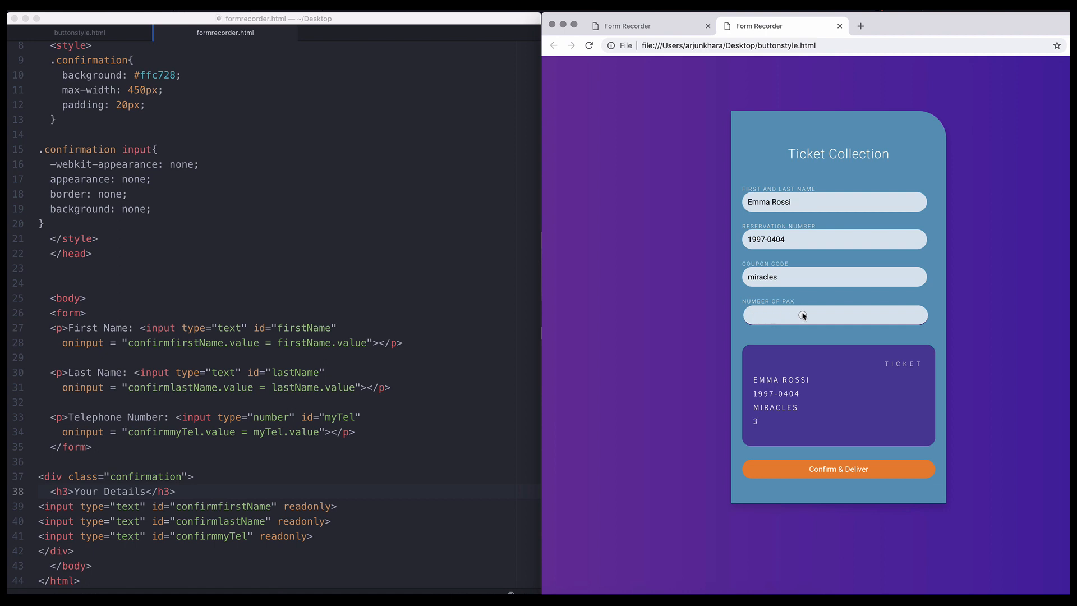
{"action": "left_click", "coordinate": [626, 26]}
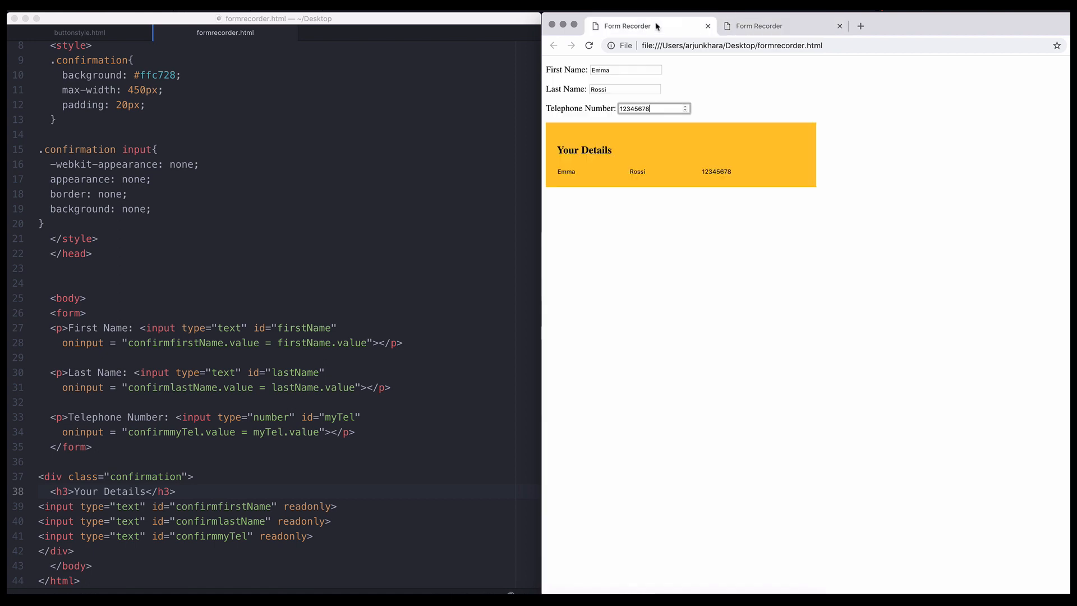
Review the form code around the readonly attribute on line 39, then return to the Ticket Collection page
{"action": "left_click", "coordinate": [779, 26]}
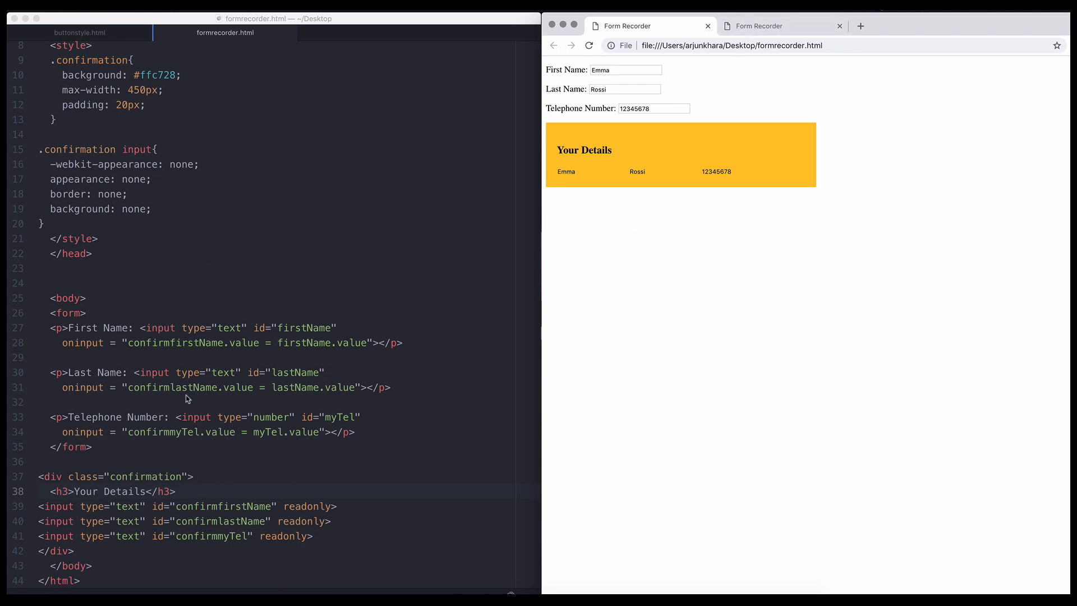
{"action": "scroll", "scroll_direction": "down", "scroll_amount": 3}
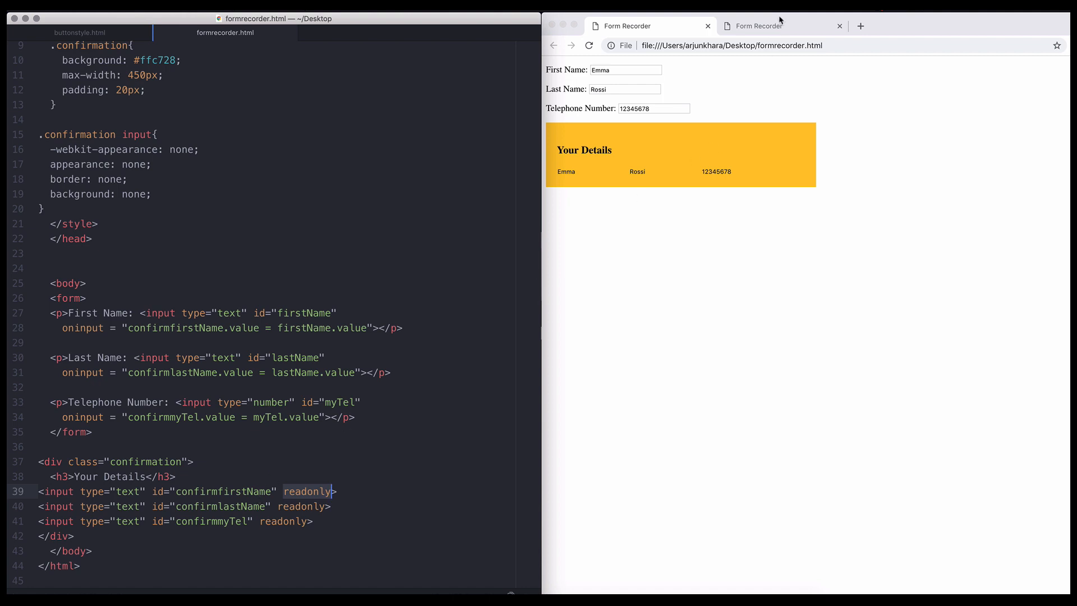
{"action": "left_click", "coordinate": [779, 26]}
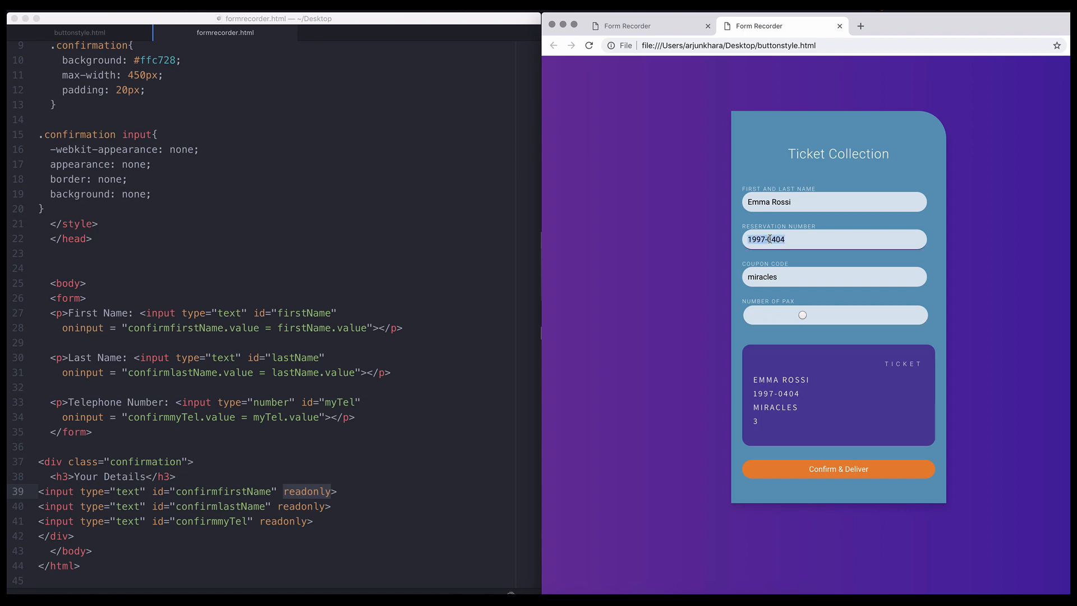
Open buttonstyle.html in Atom and scroll down to the creditcard div's read-only ticket fields
{"action": "left_click", "coordinate": [79, 33]}
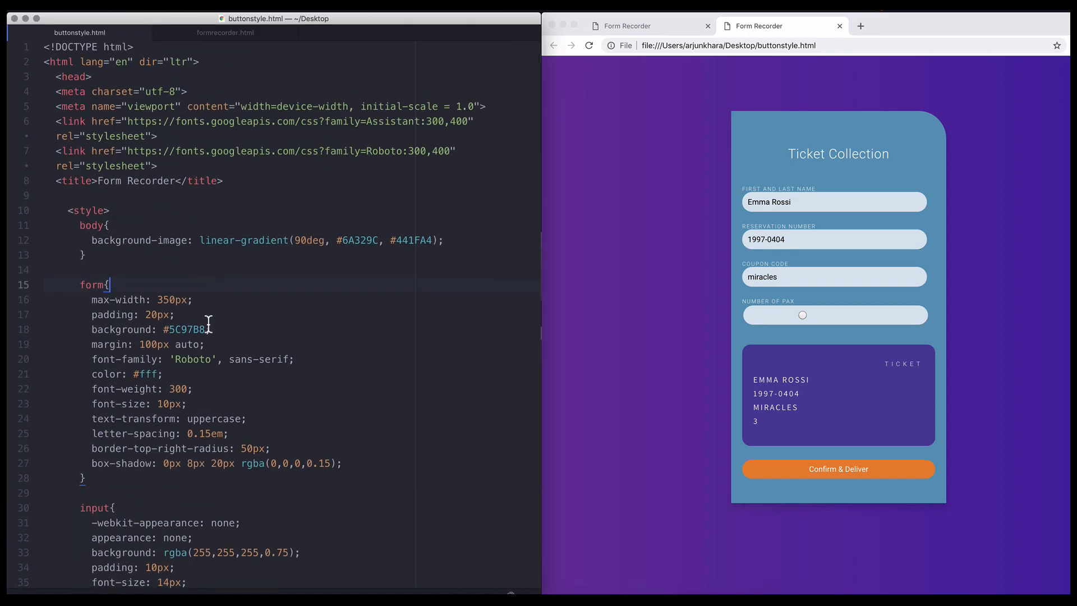
{"action": "scroll", "scroll_direction": "down", "scroll_amount": 3}
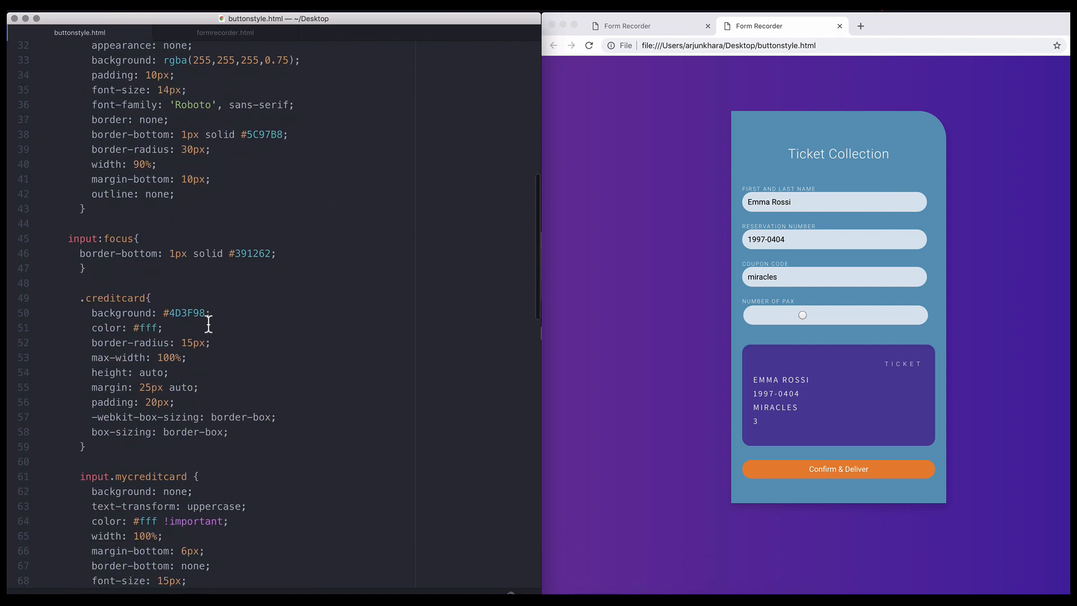
{"action": "scroll", "scroll_direction": "down", "scroll_amount": 3}
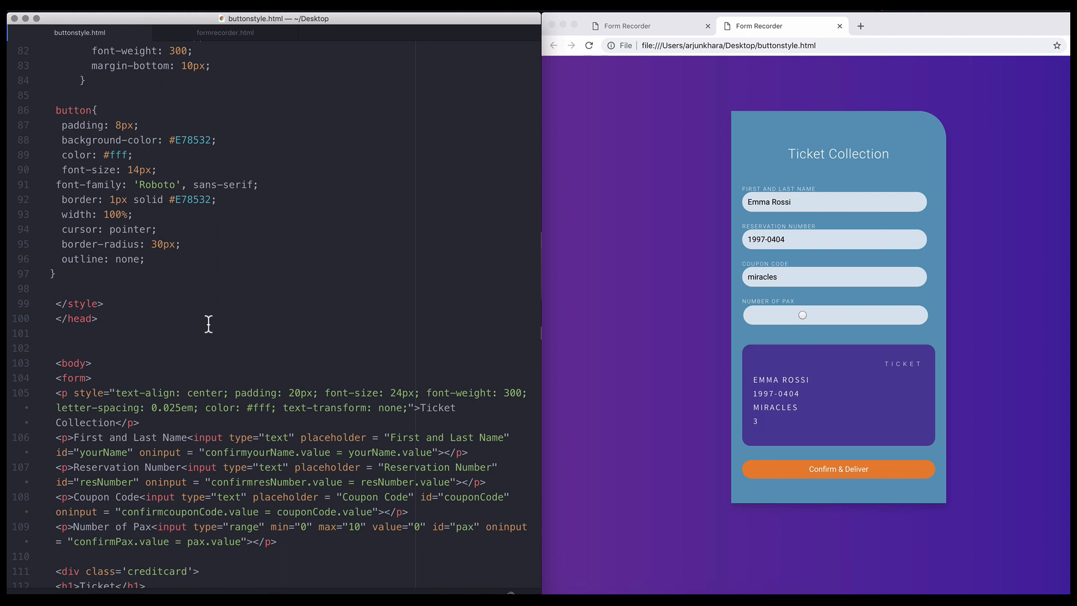
{"action": "scroll", "scroll_direction": "down", "scroll_amount": 3}
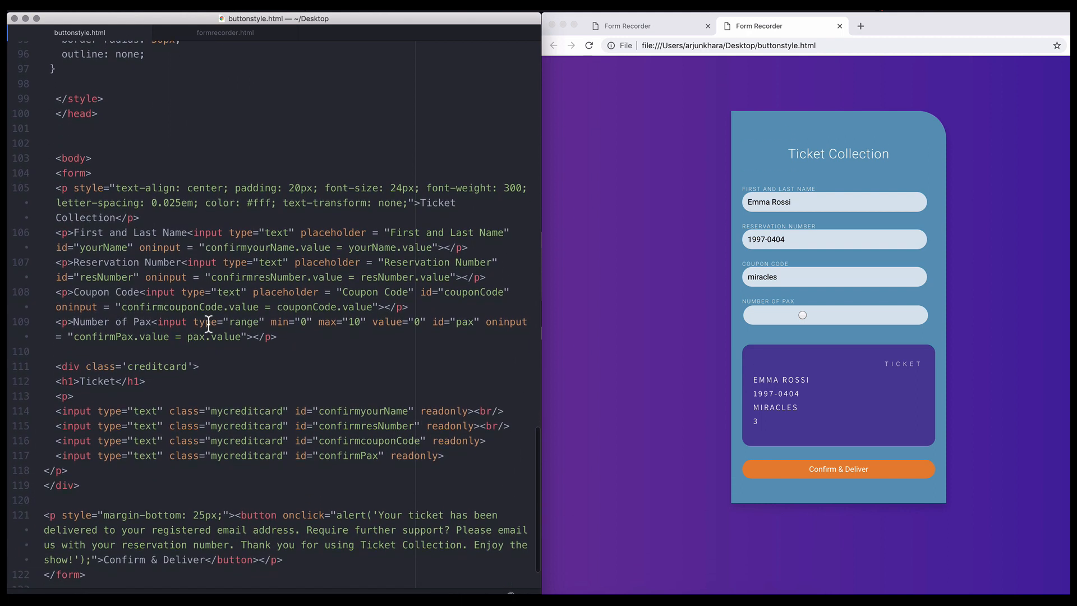